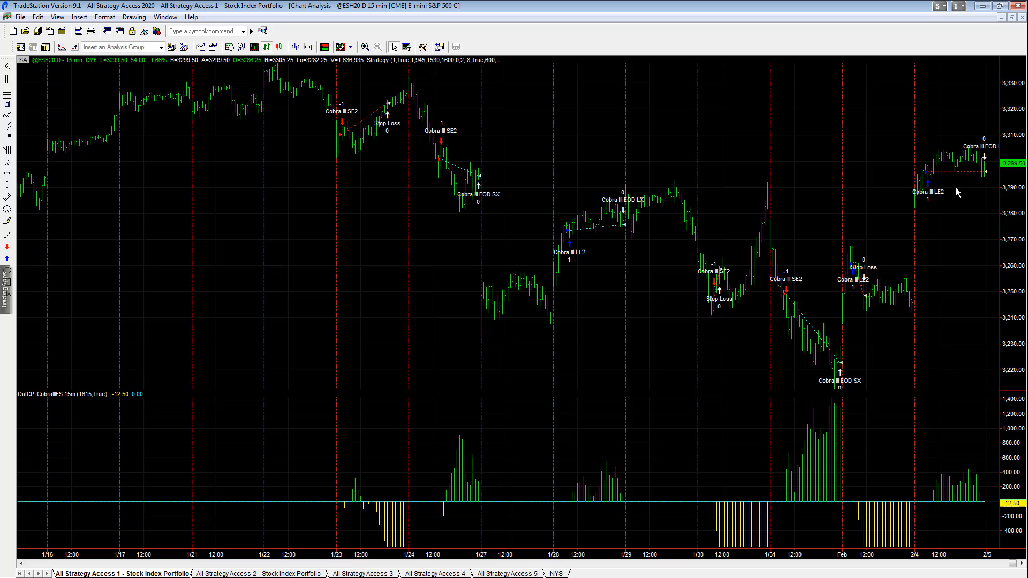
pyautogui.moveTo(946, 177)
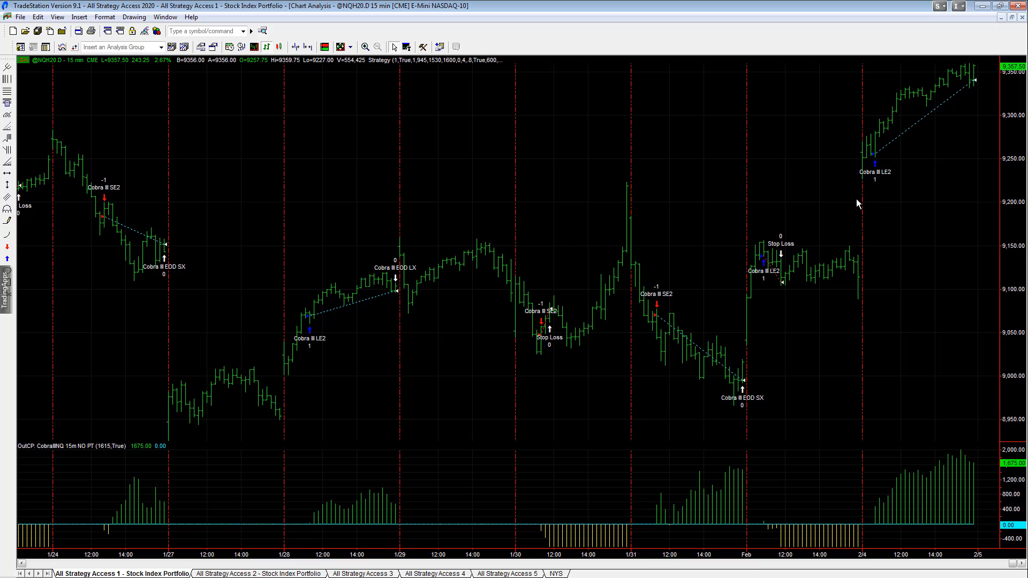
pyautogui.moveTo(972, 113)
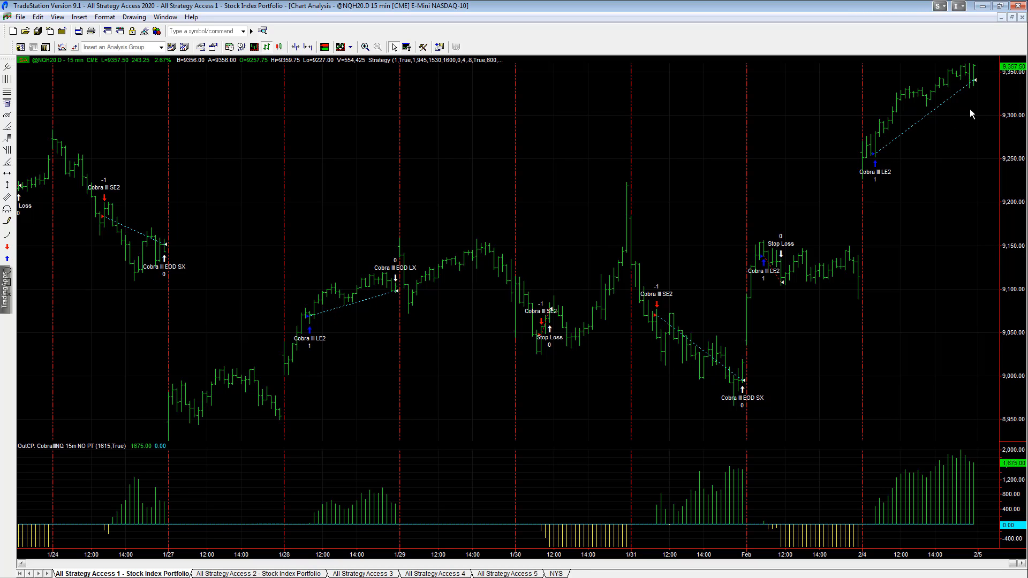
pyautogui.moveTo(1013, 20)
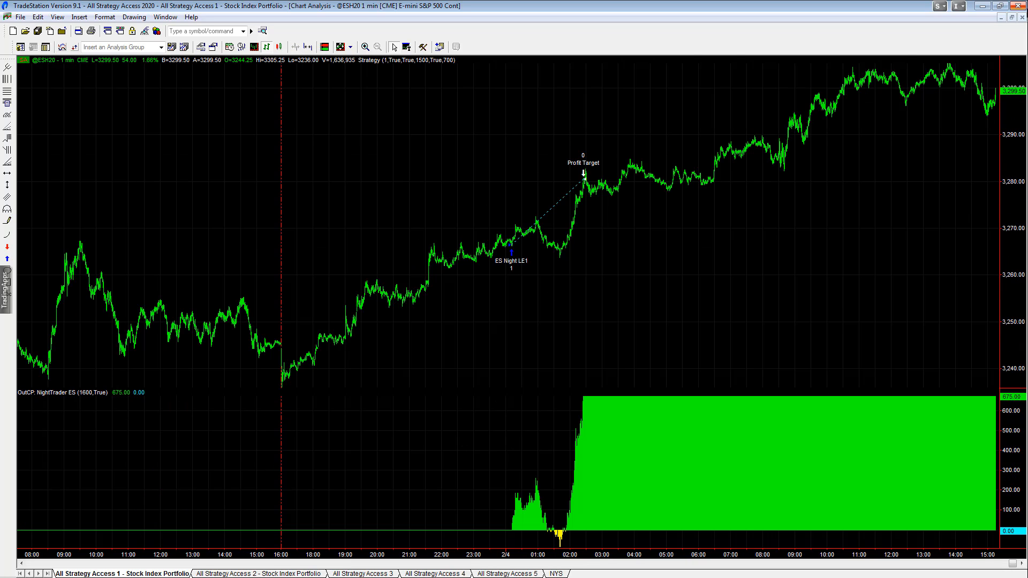
pyautogui.moveTo(965, 84)
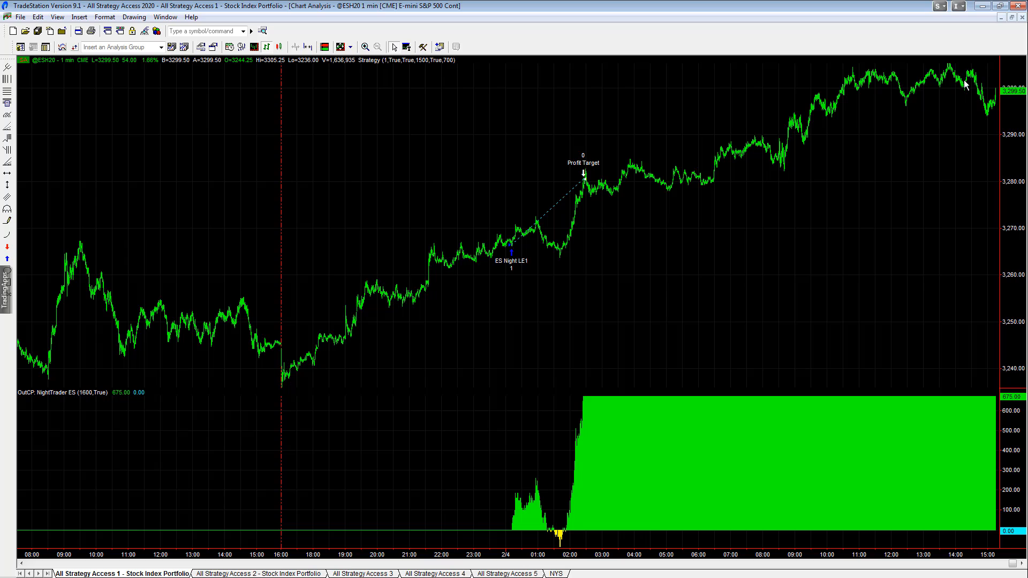
pyautogui.moveTo(391, 262)
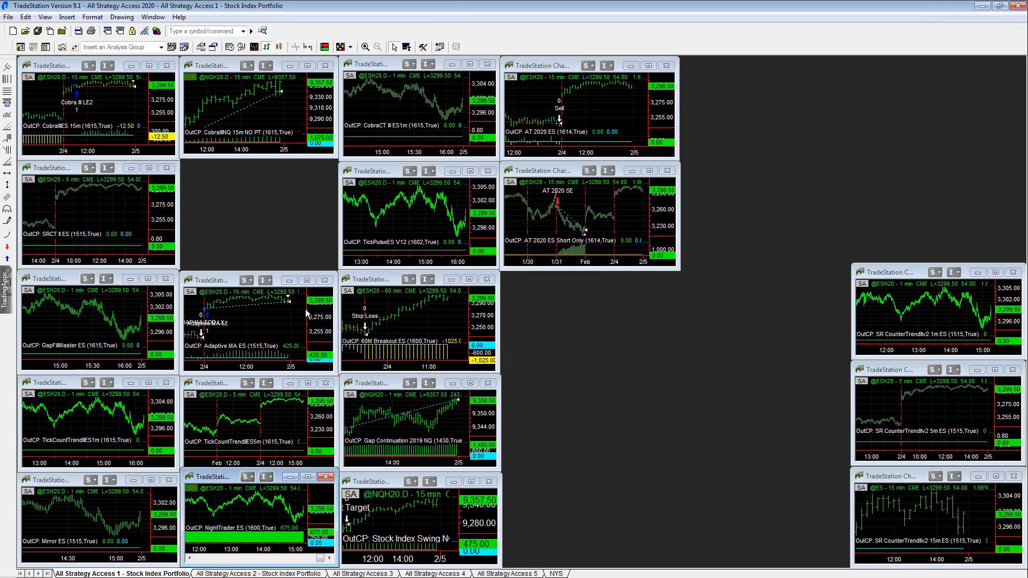
pyautogui.moveTo(427, 313)
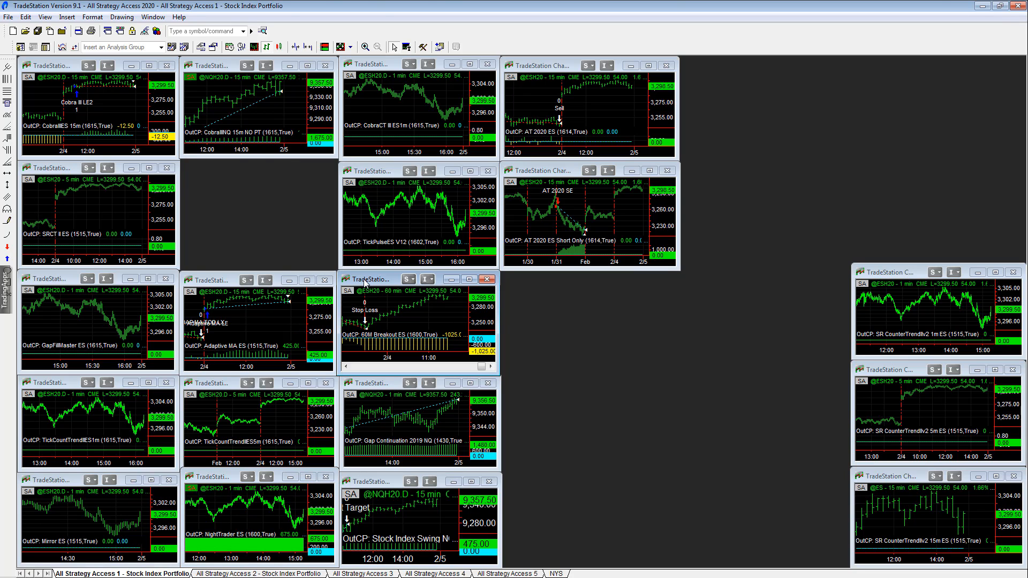
pyautogui.doubleClick(380, 279)
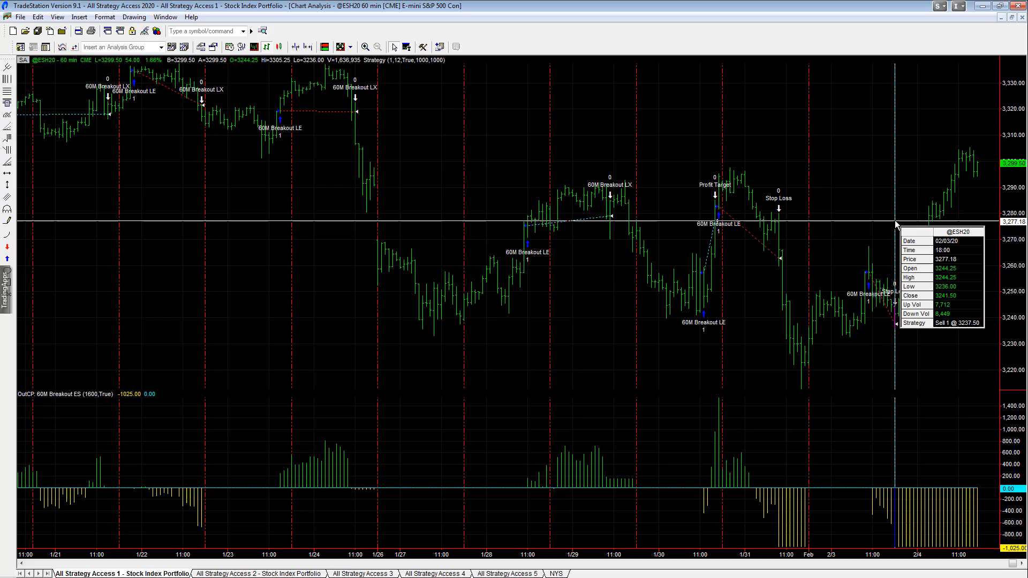
pyautogui.moveTo(892, 338)
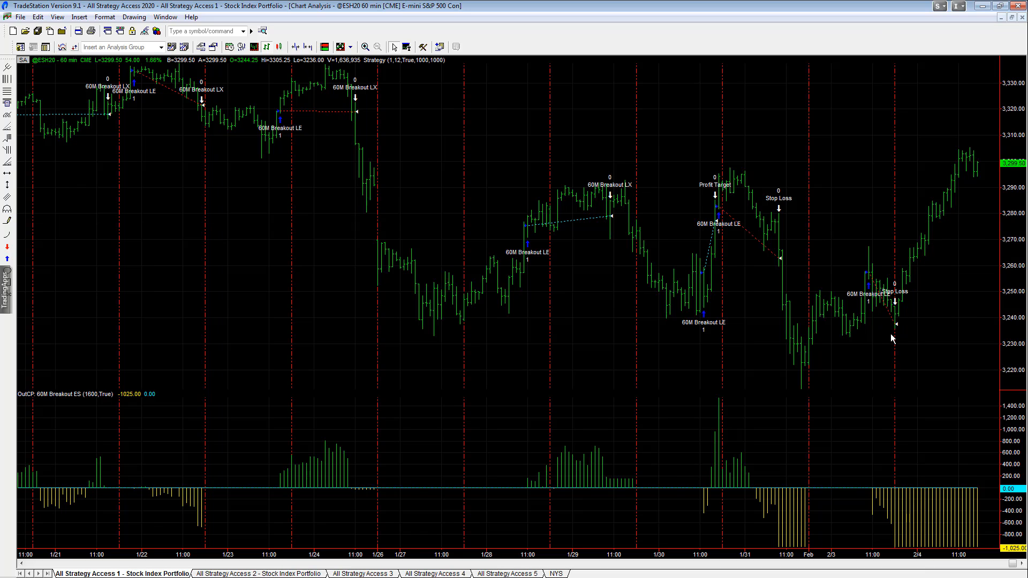
pyautogui.moveTo(984, 146)
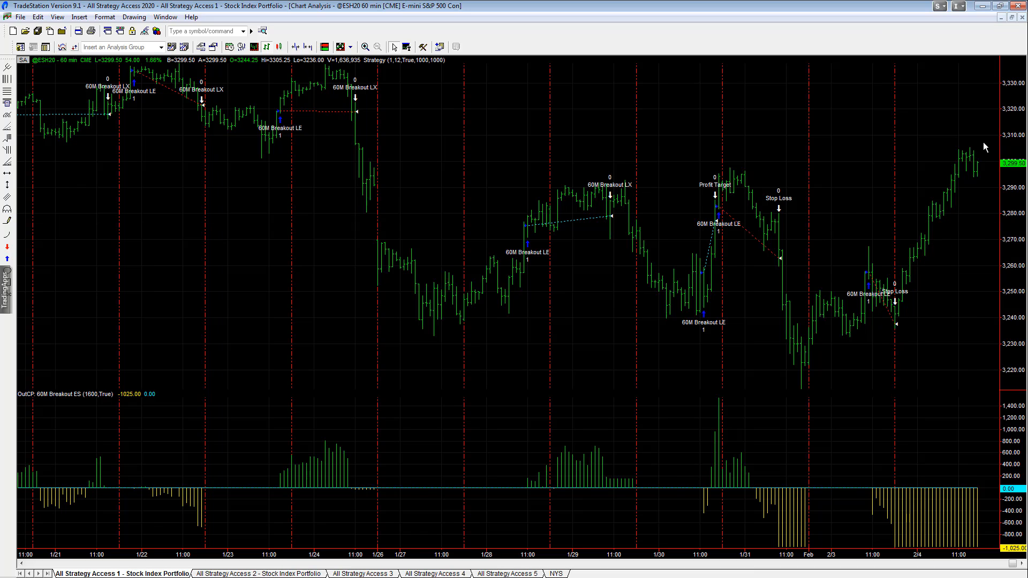
pyautogui.moveTo(969, 152)
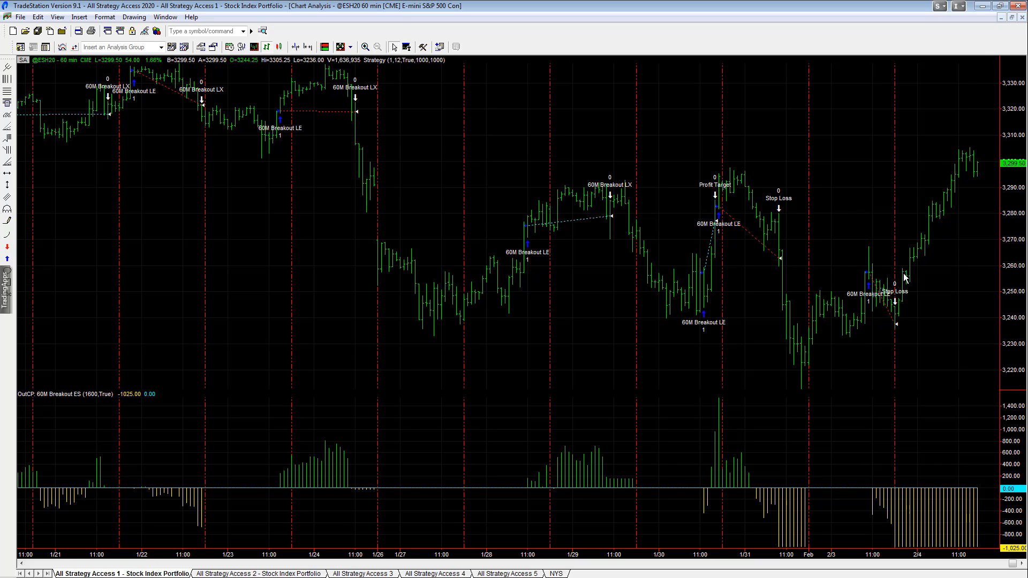
pyautogui.moveTo(879, 328)
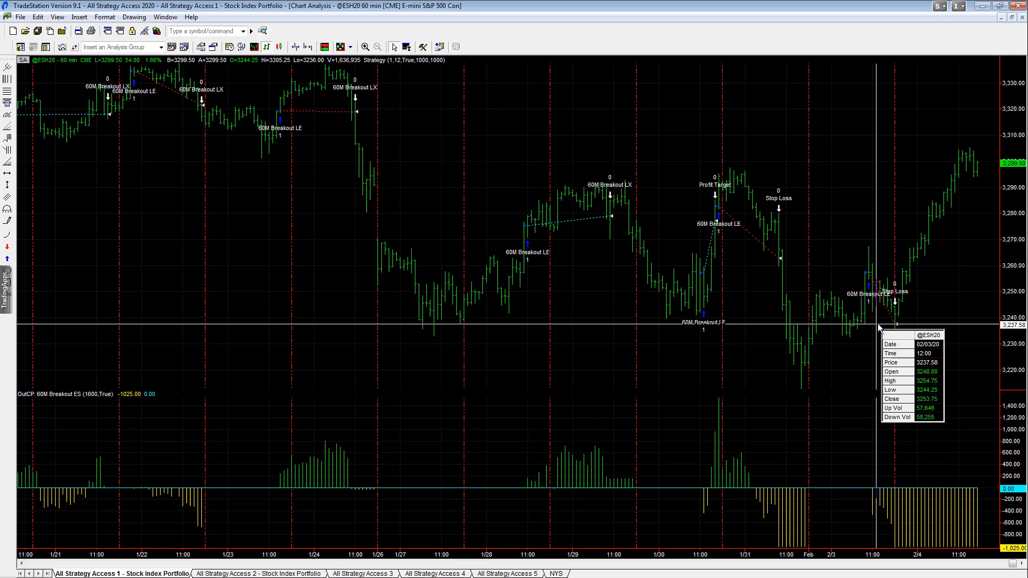
pyautogui.moveTo(925, 499)
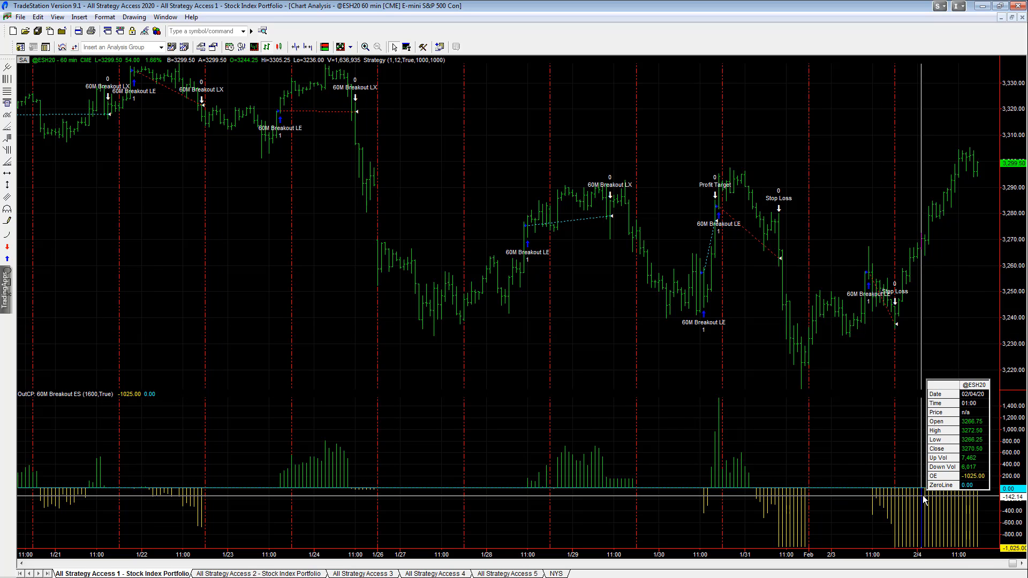
pyautogui.moveTo(911, 492)
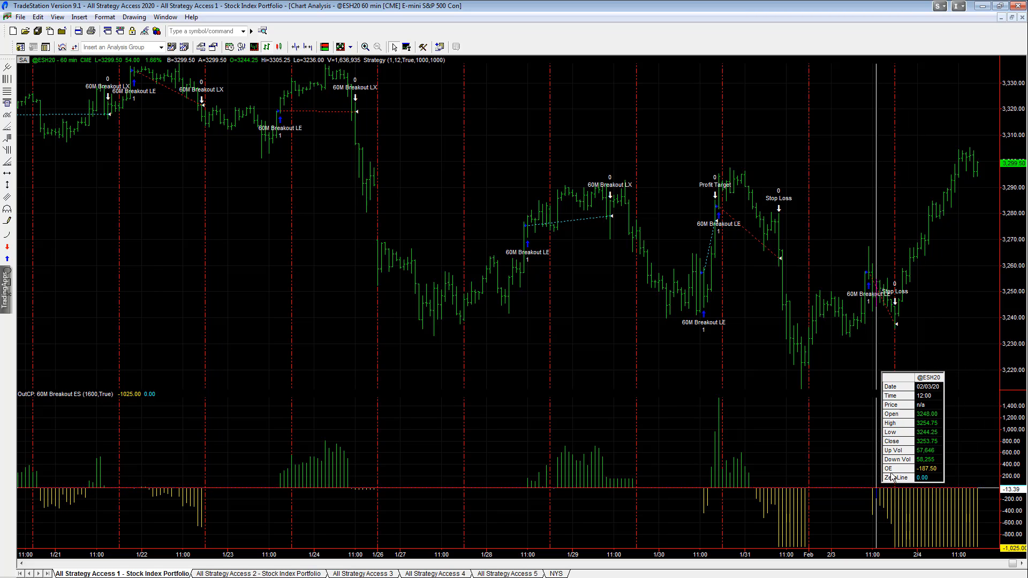
pyautogui.moveTo(892, 322)
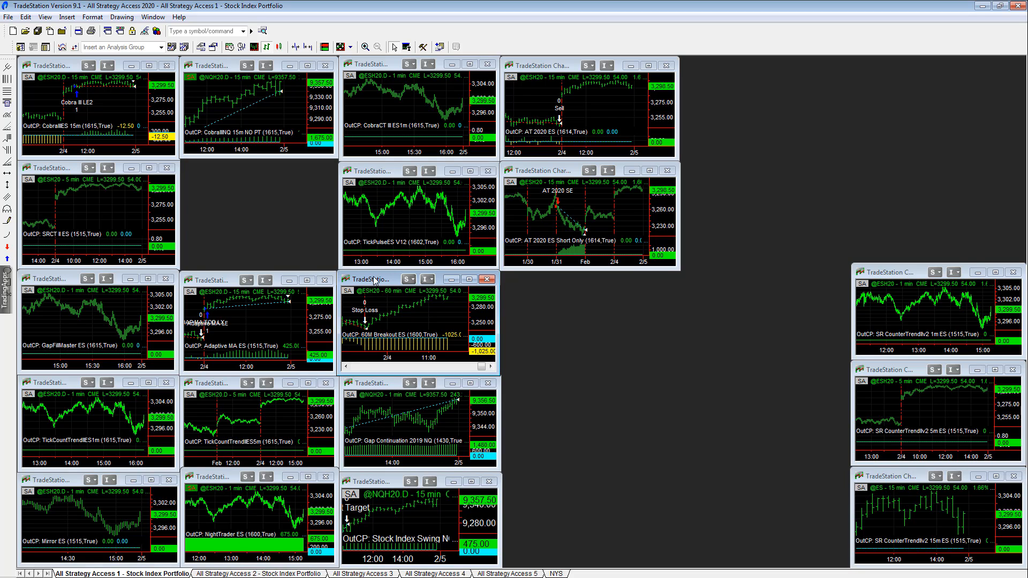
# Step: Maximize the Gap Continuation 2019 NQ one-minute chart to view its long entry and equity
pyautogui.doubleClick(374, 278)
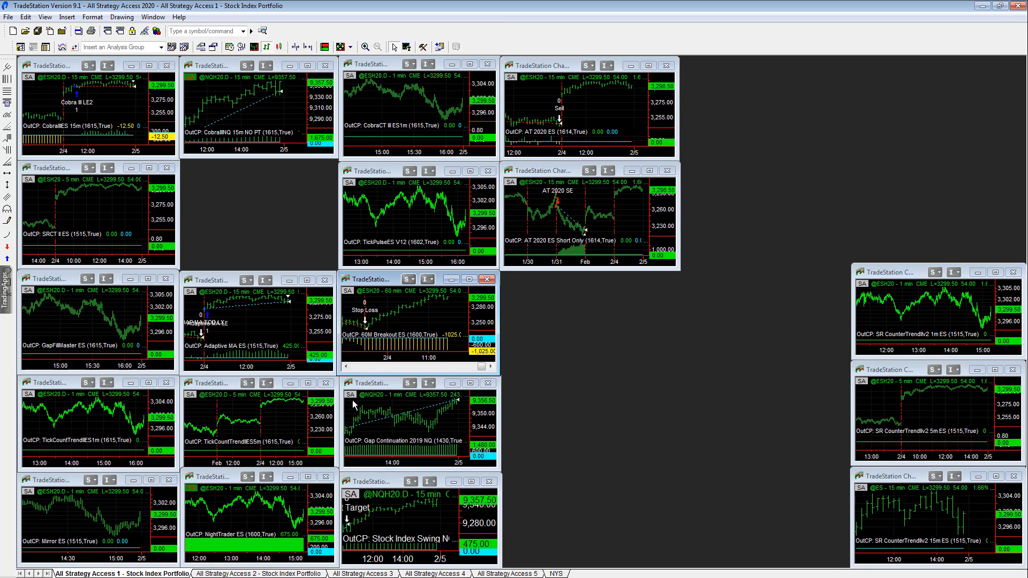
pyautogui.moveTo(386, 324)
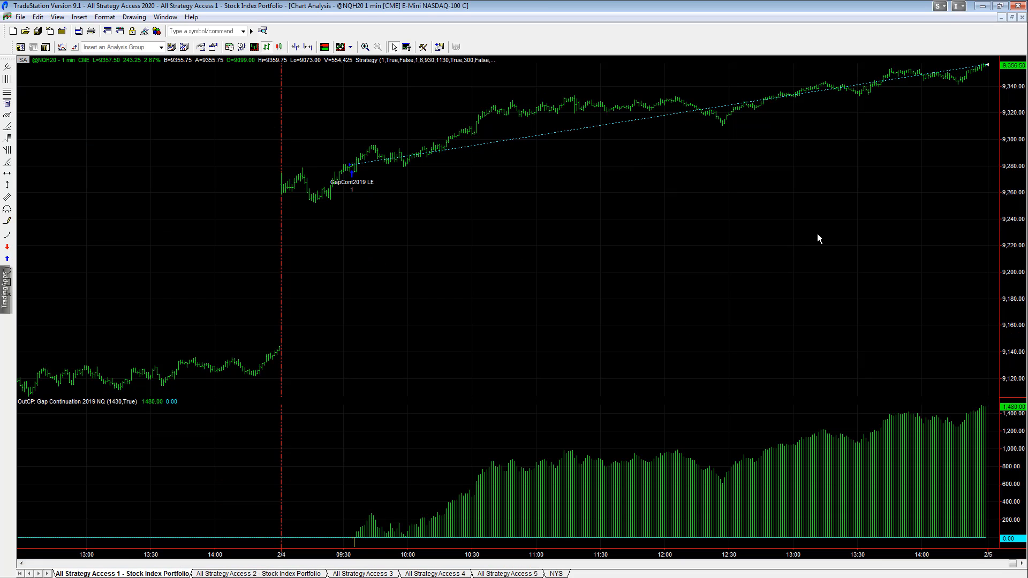
pyautogui.moveTo(612, 40)
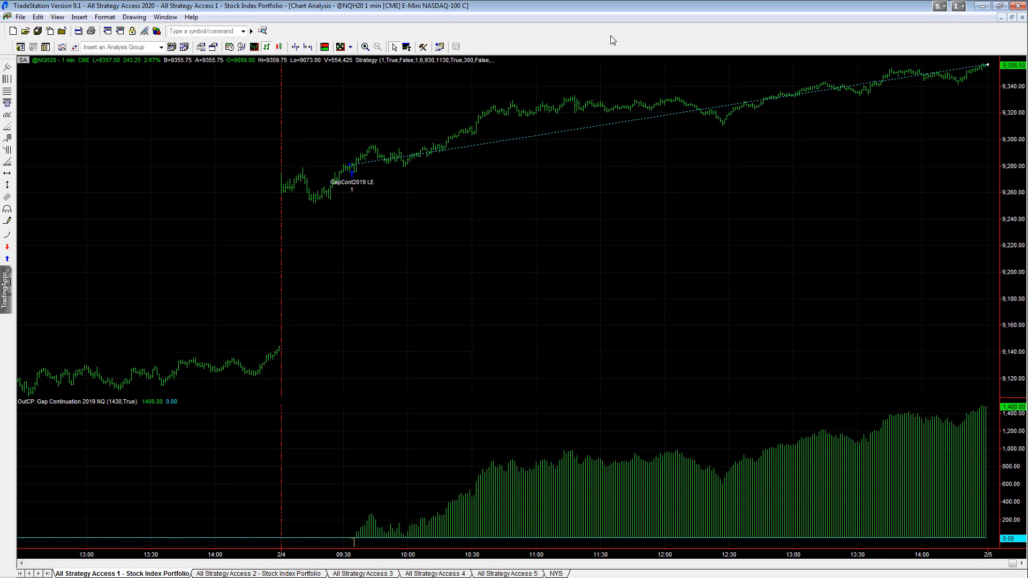
pyautogui.moveTo(356, 228)
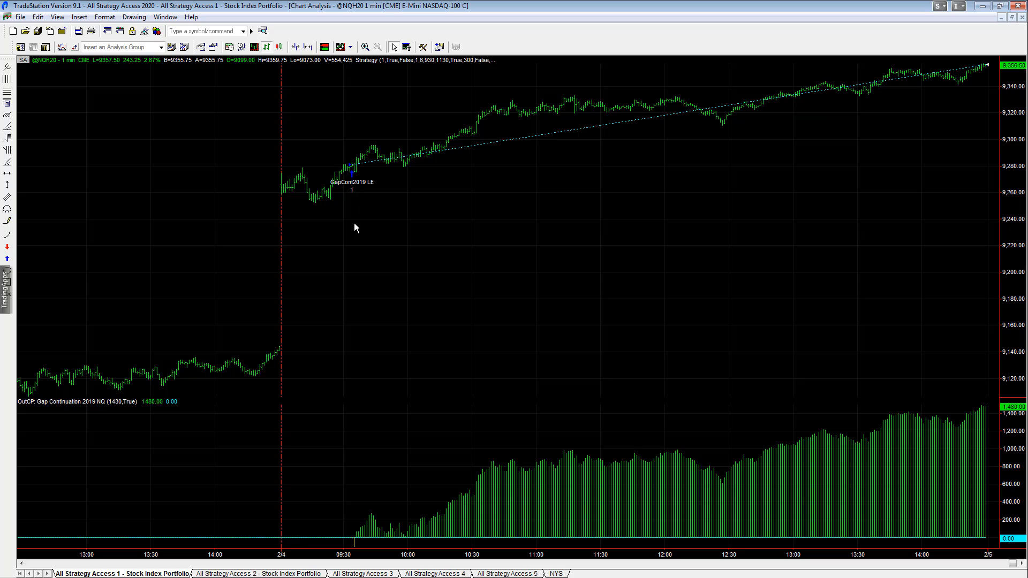
pyautogui.moveTo(956, 102)
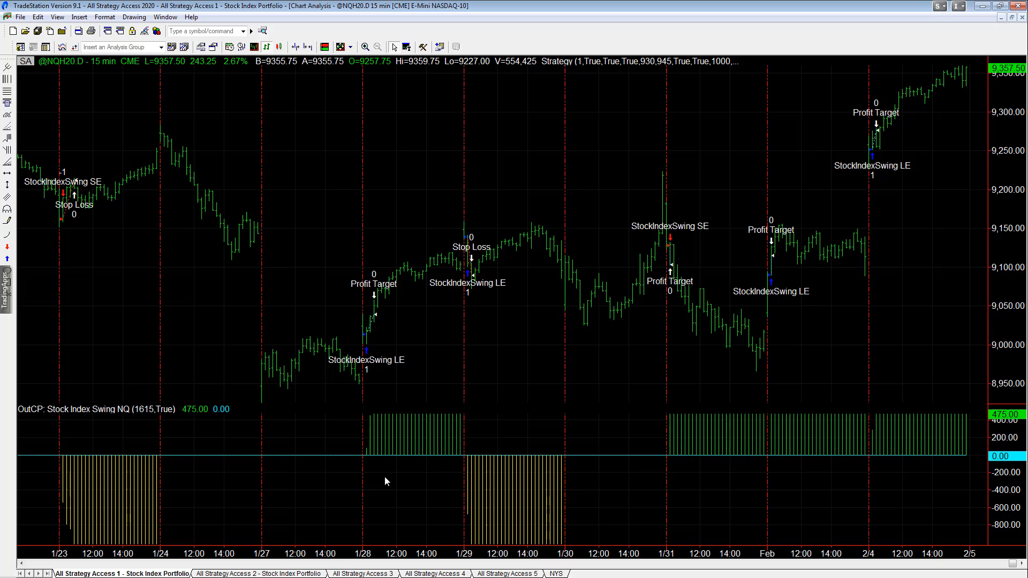
pyautogui.moveTo(899, 60)
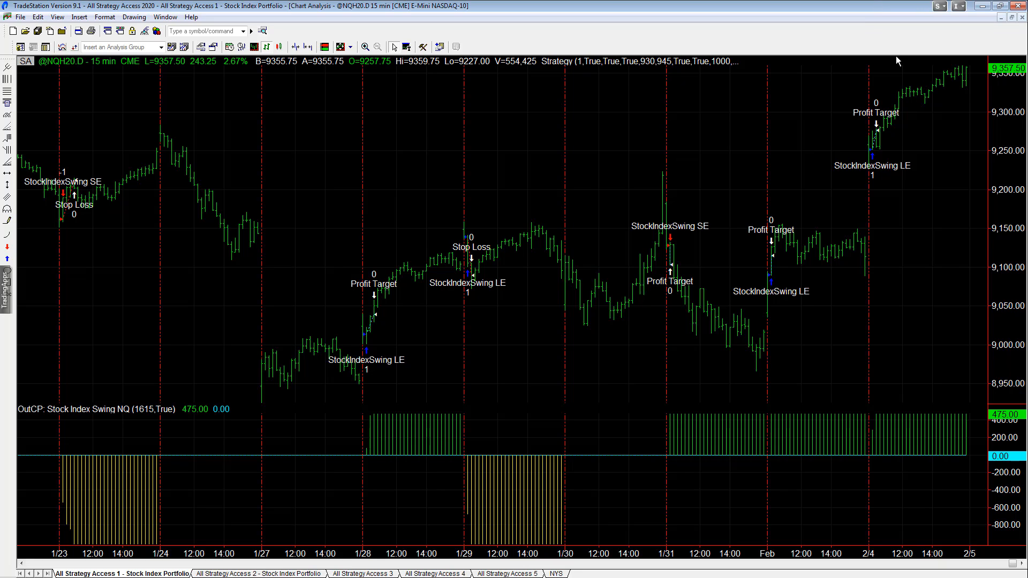
pyautogui.moveTo(935, 52)
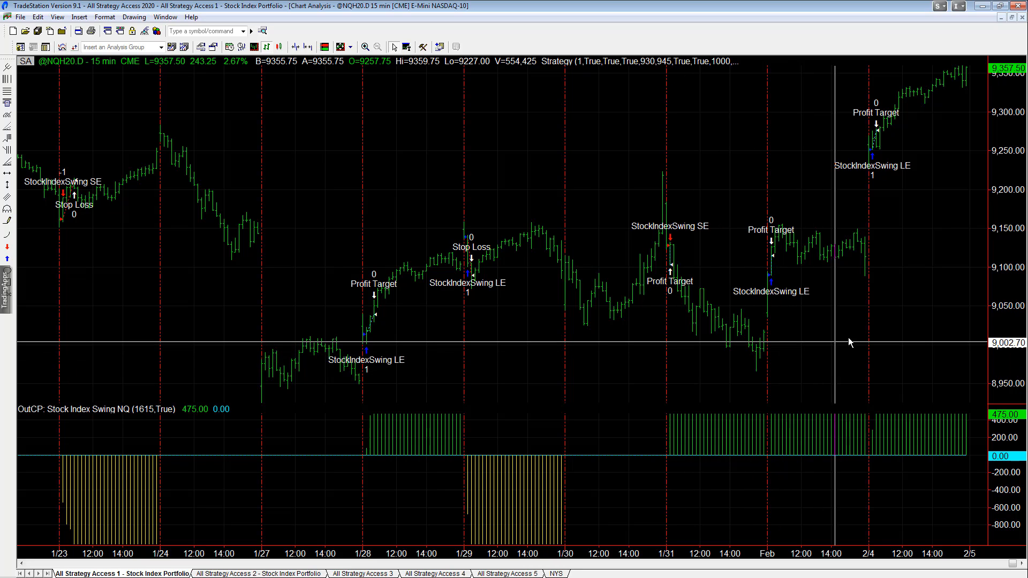
pyautogui.moveTo(865, 178)
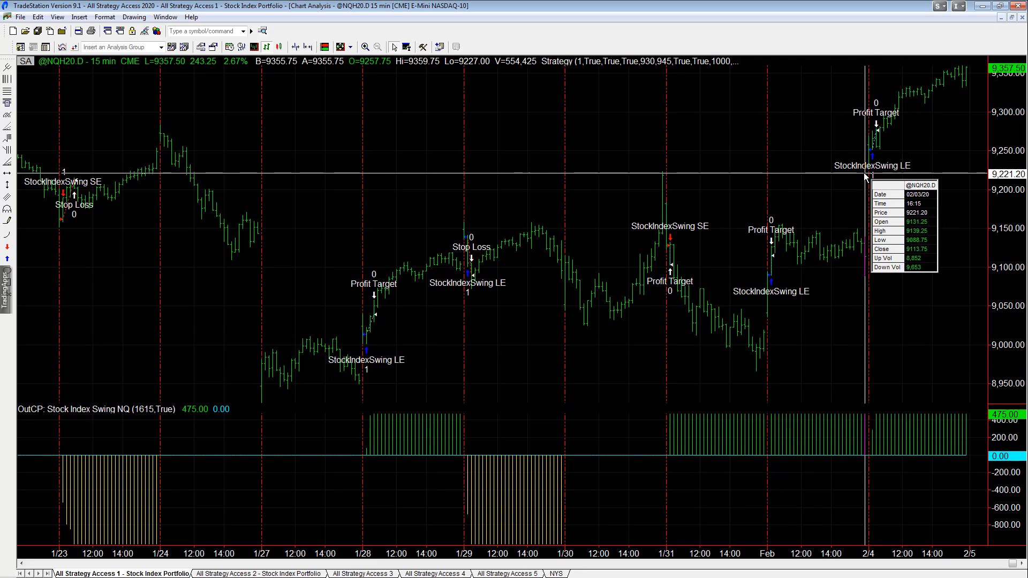
pyautogui.moveTo(780, 146)
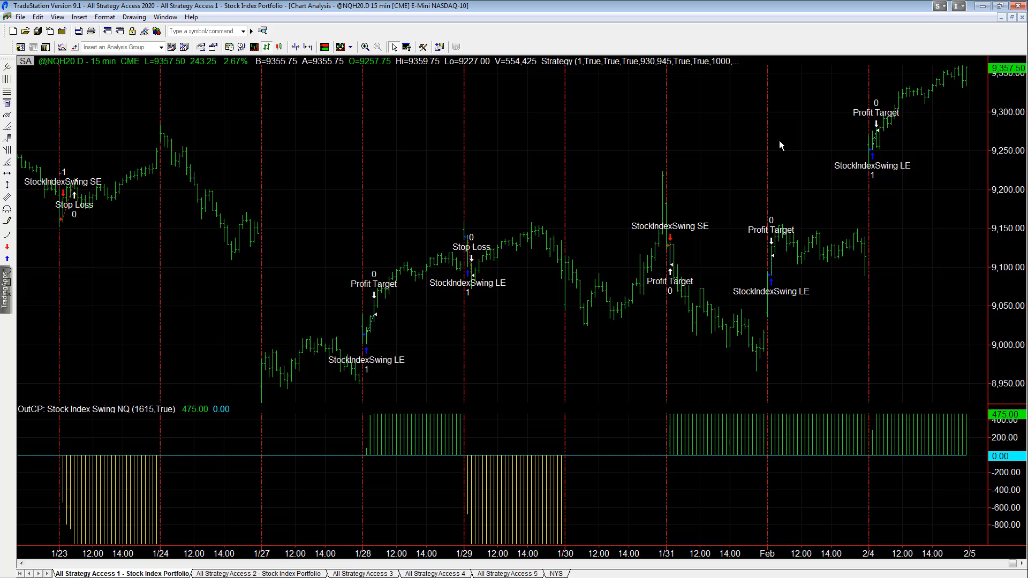
pyautogui.moveTo(628, 243)
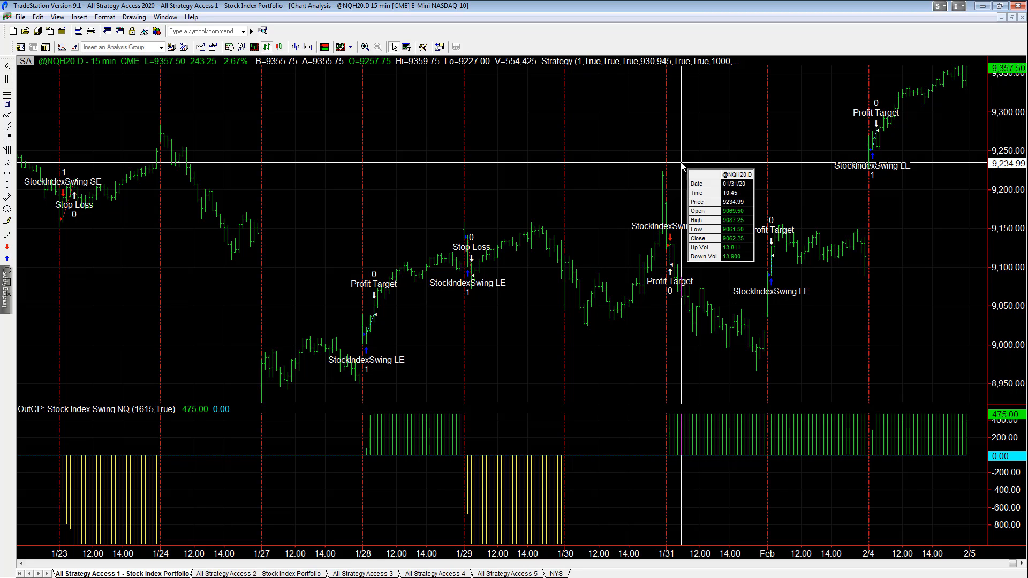
pyautogui.moveTo(769, 339)
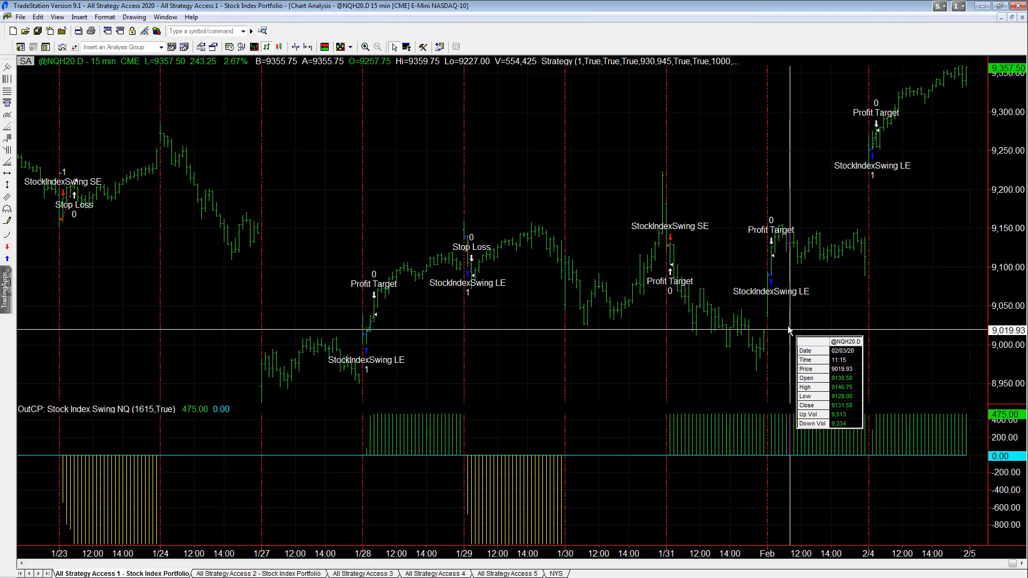
pyautogui.moveTo(1000, 51)
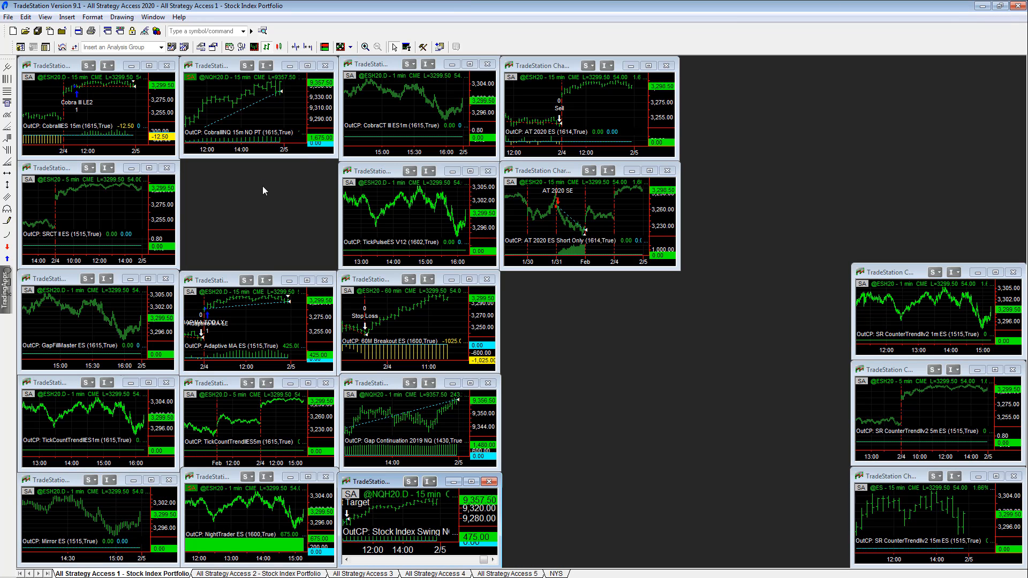
pyautogui.moveTo(487, 446)
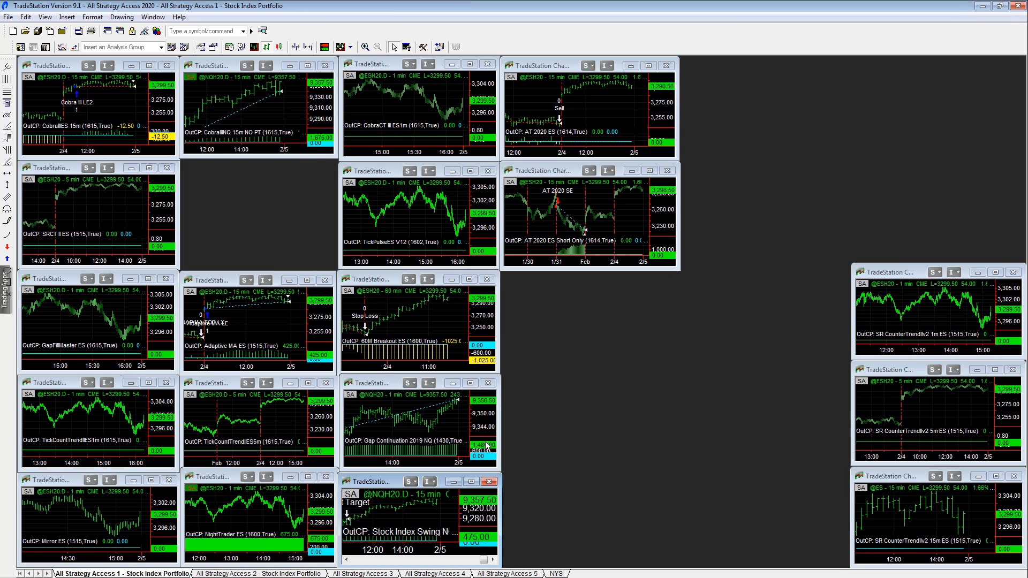
pyautogui.moveTo(236, 523)
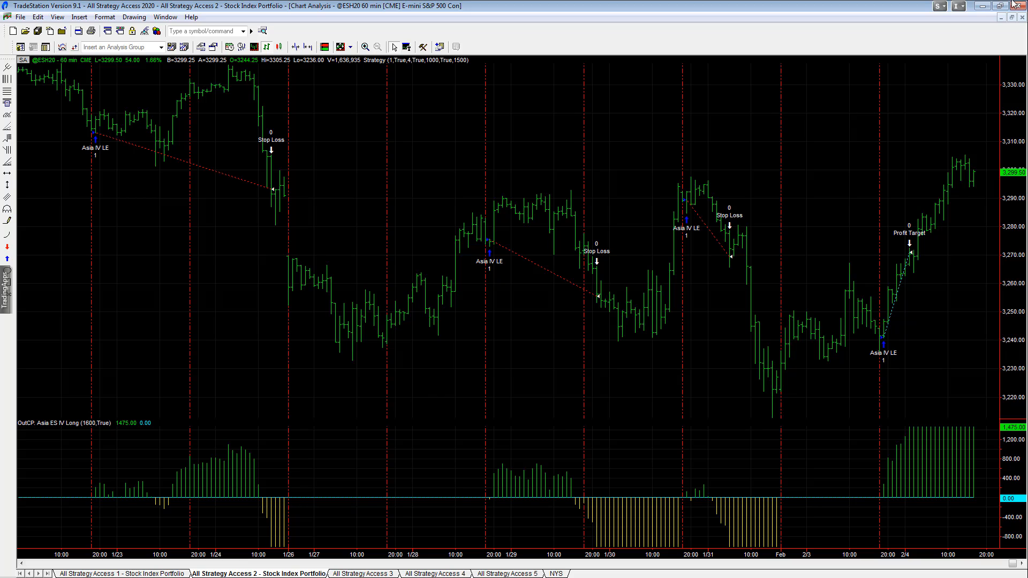
pyautogui.moveTo(933, 339)
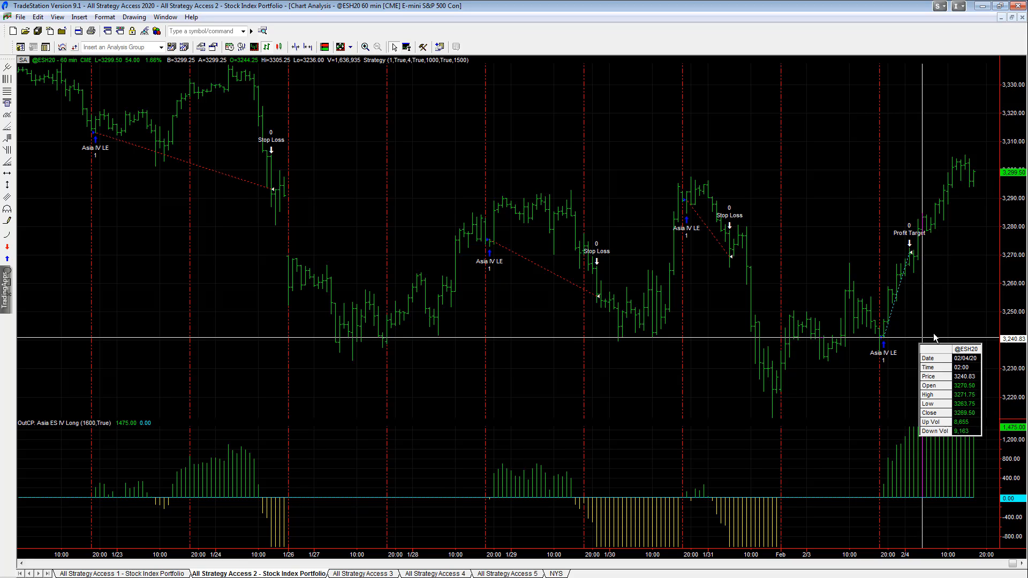
pyautogui.moveTo(952, 75)
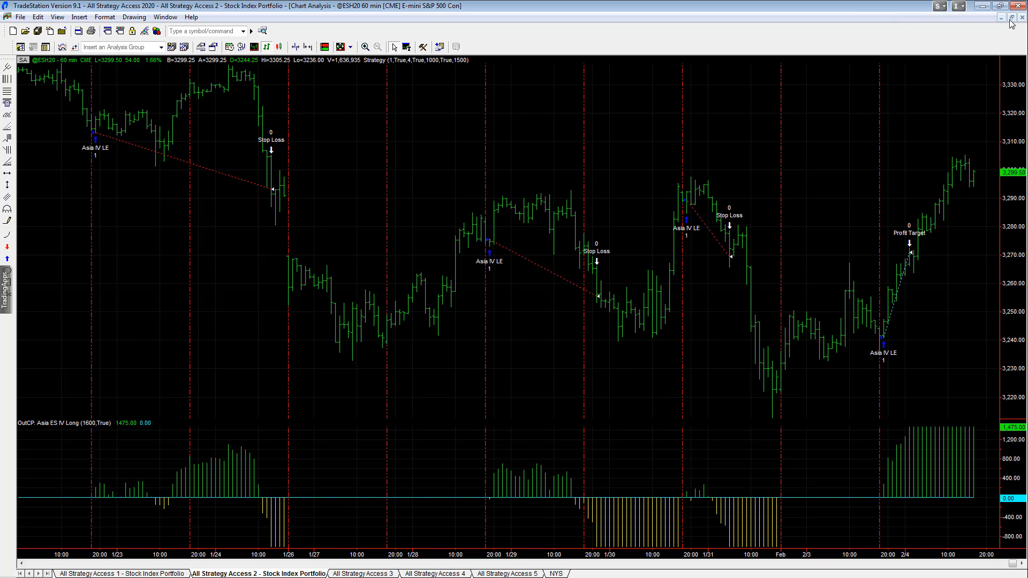
pyautogui.moveTo(1013, 22)
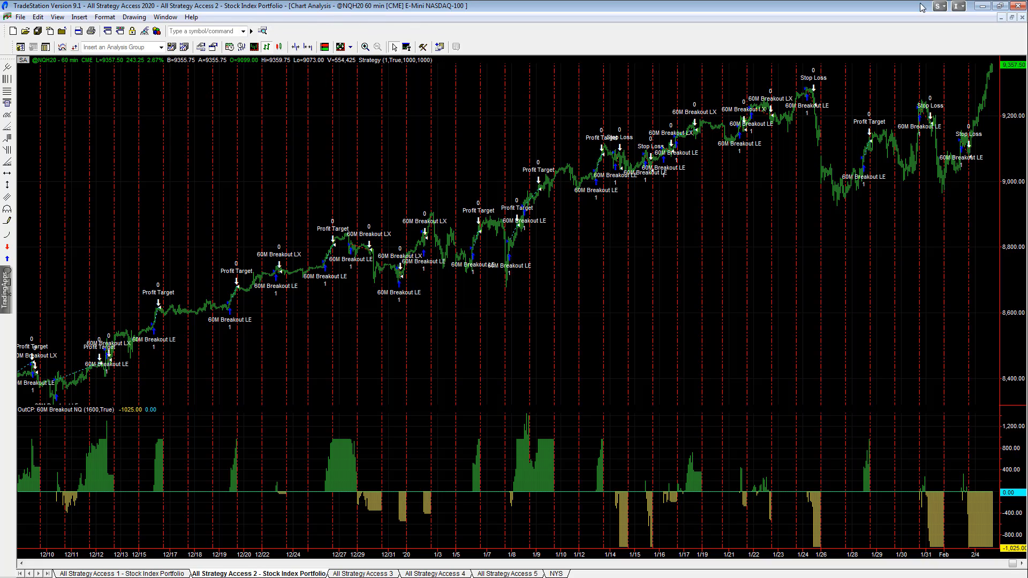
pyautogui.moveTo(900, 95)
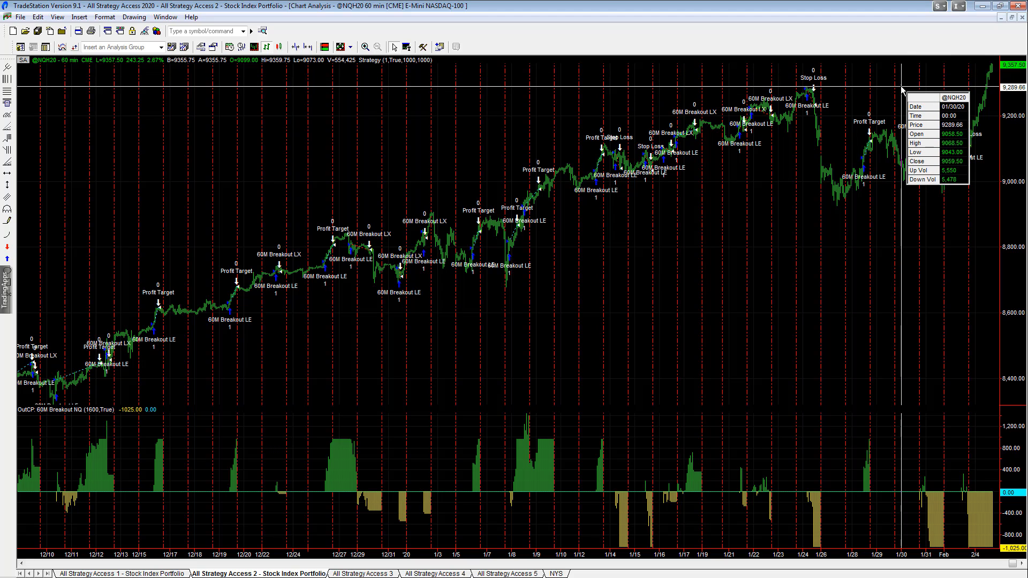
pyautogui.moveTo(996, 37)
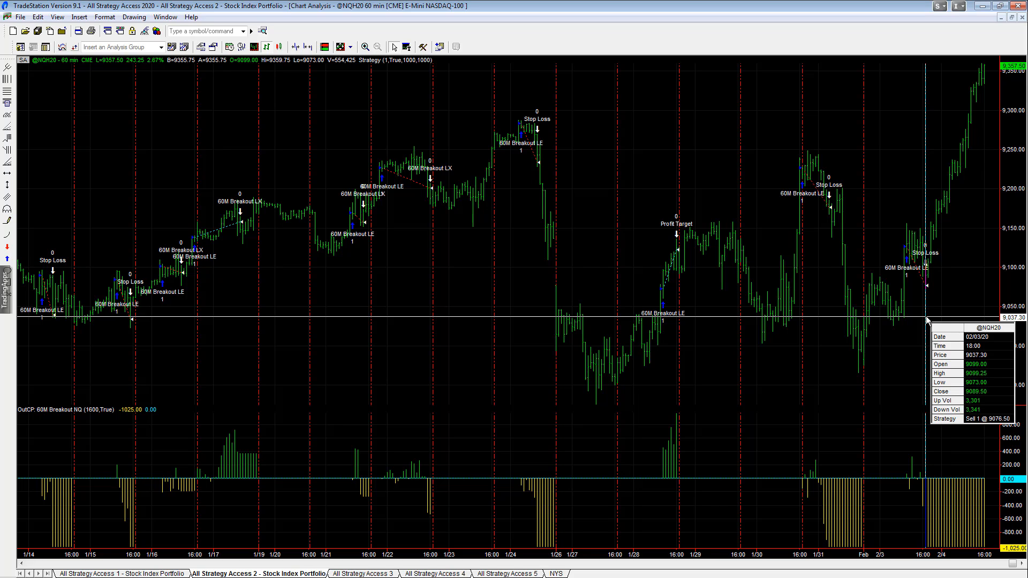
pyautogui.moveTo(983, 462)
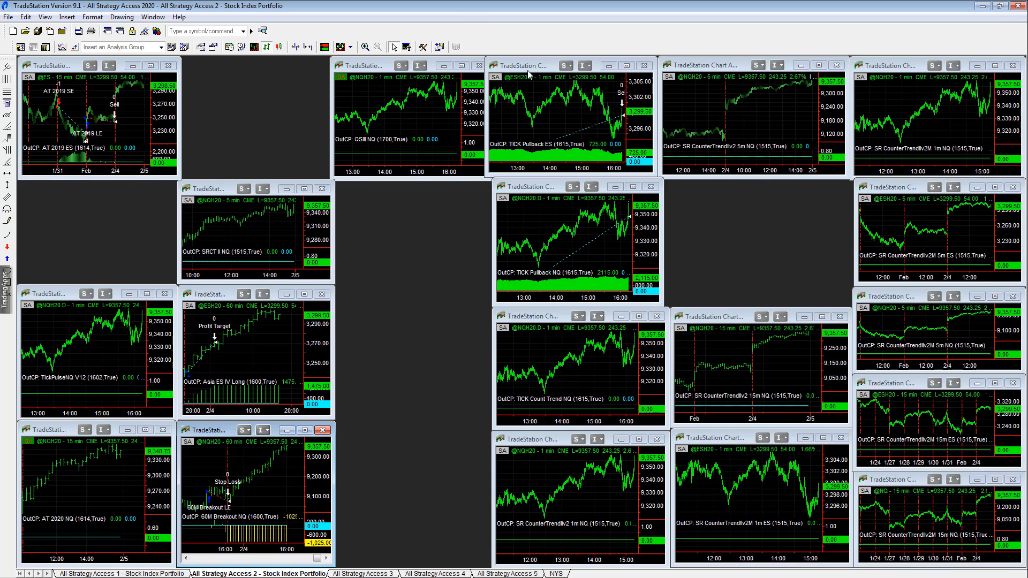
pyautogui.moveTo(544, 71)
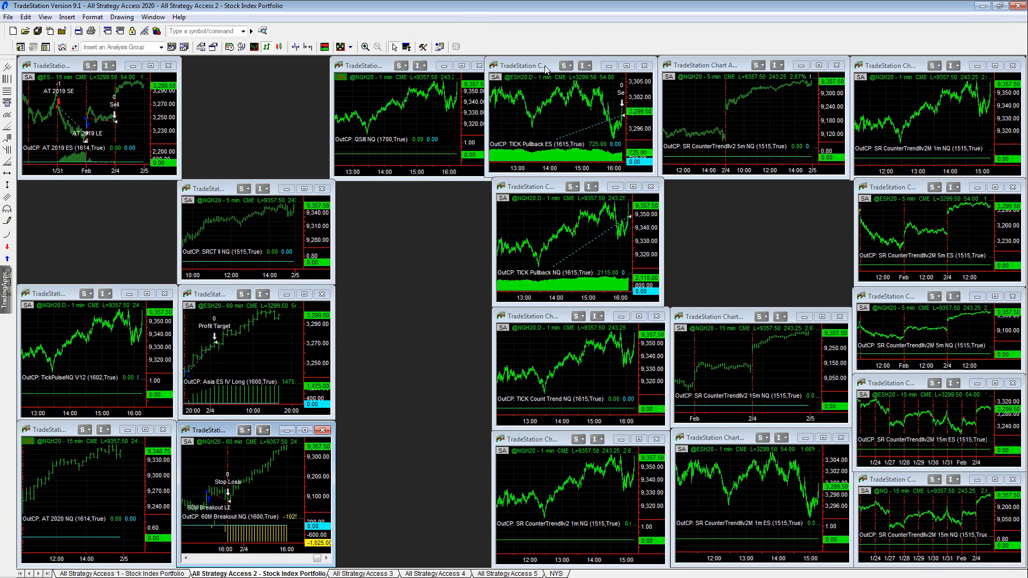
# Step: Select a chart window in the All Strategy Access 2 tiled workspace
pyautogui.click(532, 65)
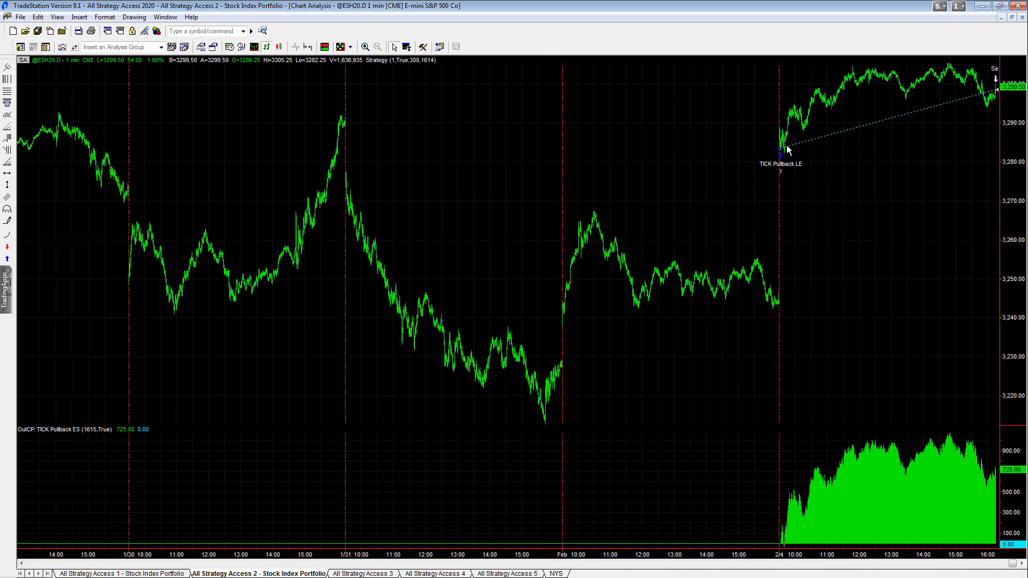
pyautogui.moveTo(901, 121)
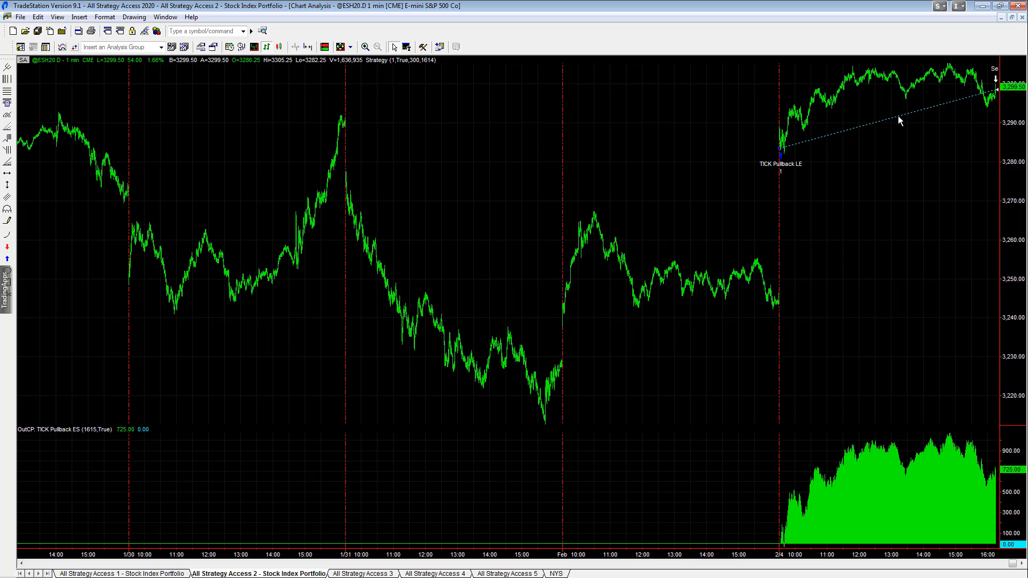
pyautogui.moveTo(934, 64)
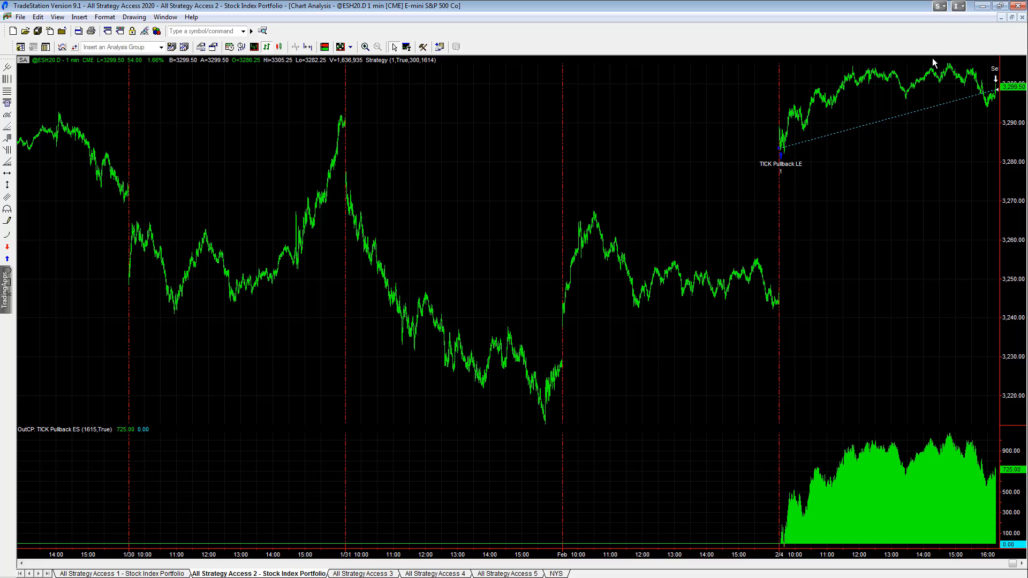
pyautogui.moveTo(837, 39)
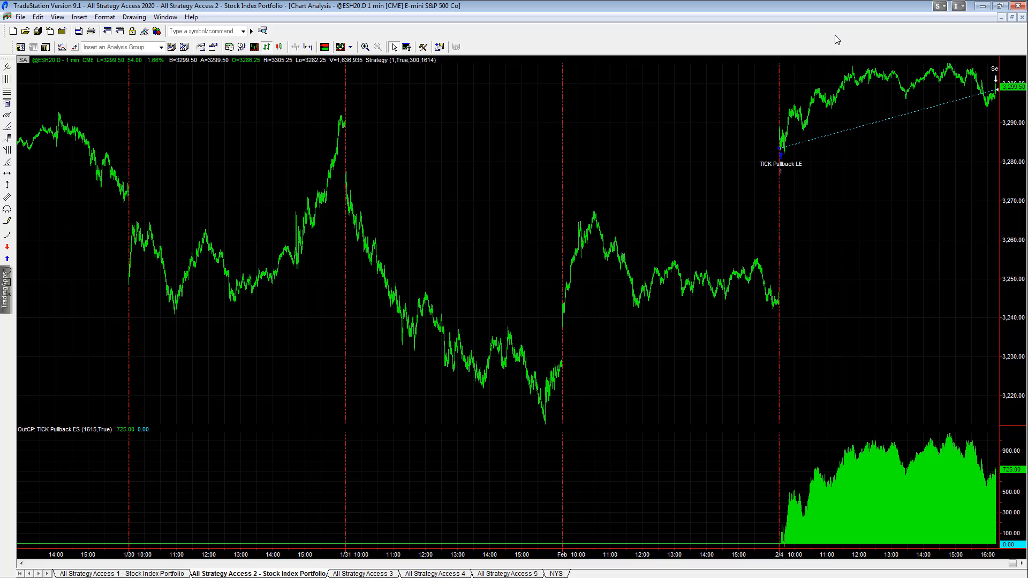
pyautogui.moveTo(848, 125)
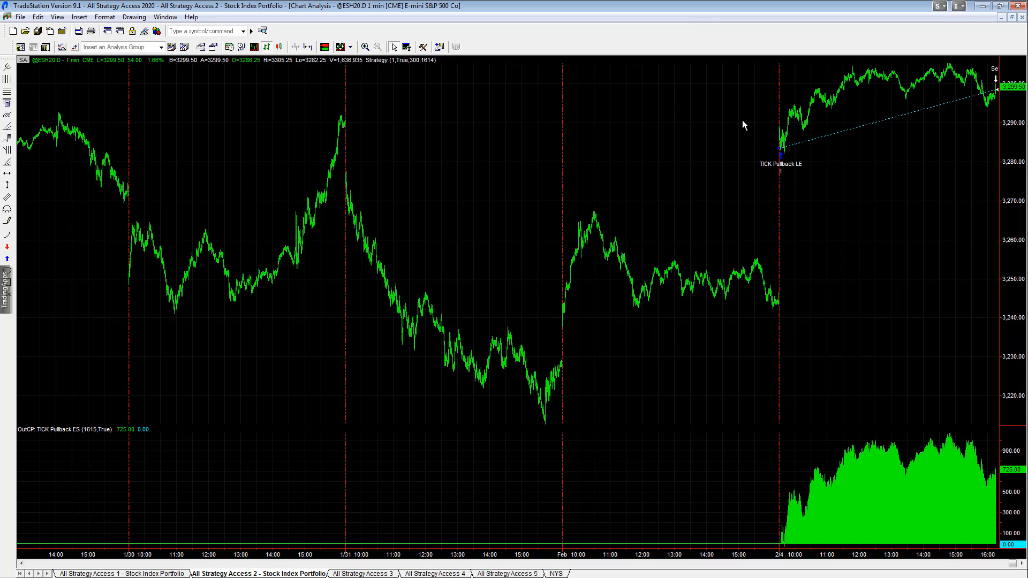
pyautogui.moveTo(929, 108)
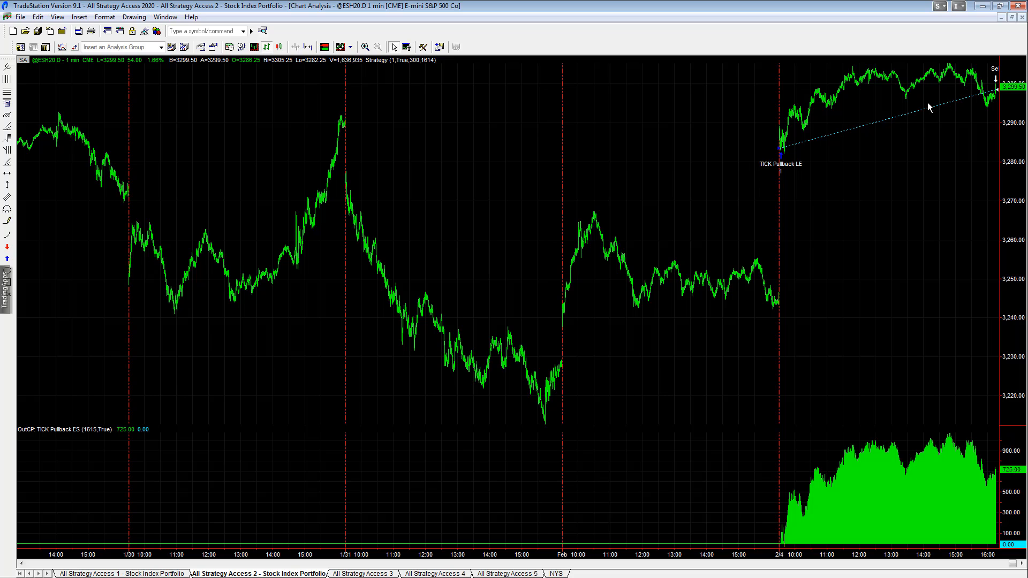
pyautogui.moveTo(1016, 24)
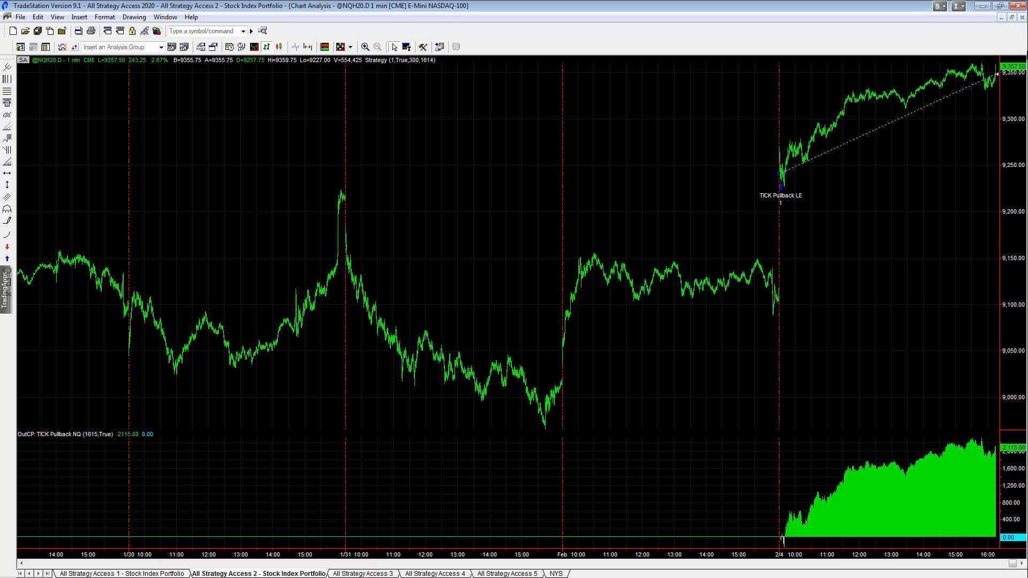
pyautogui.moveTo(813, 200)
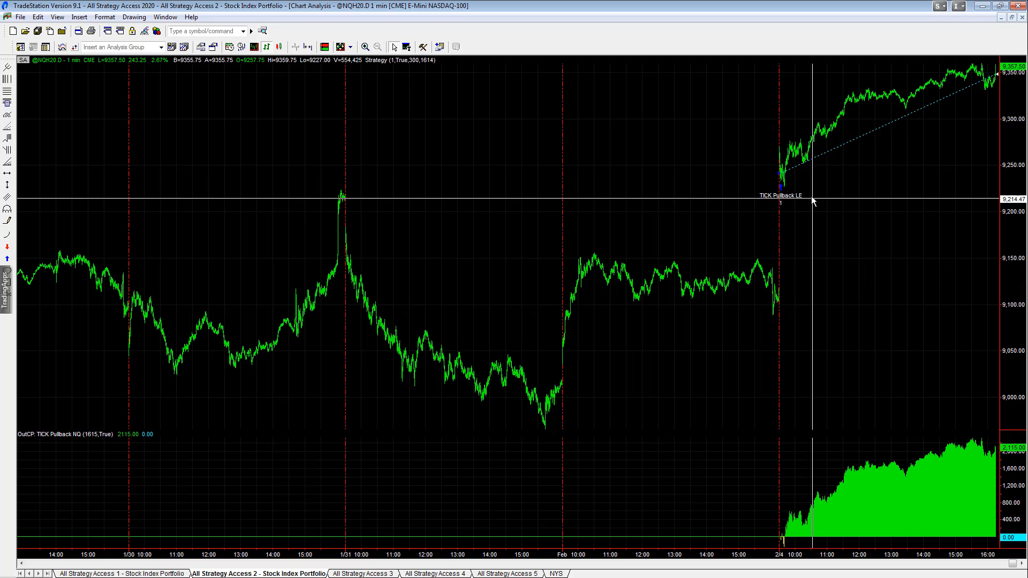
pyautogui.moveTo(782, 191)
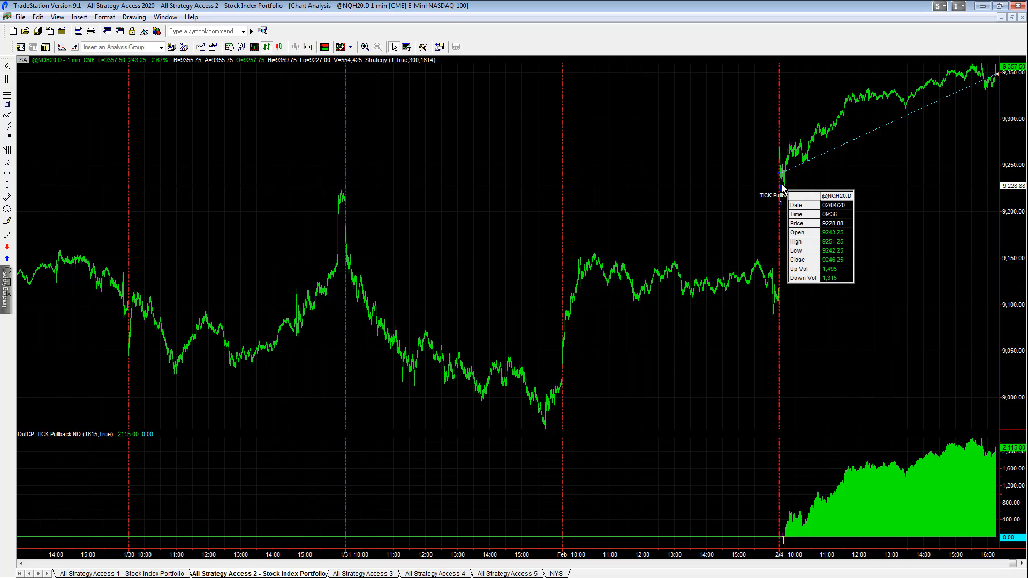
pyautogui.moveTo(816, 209)
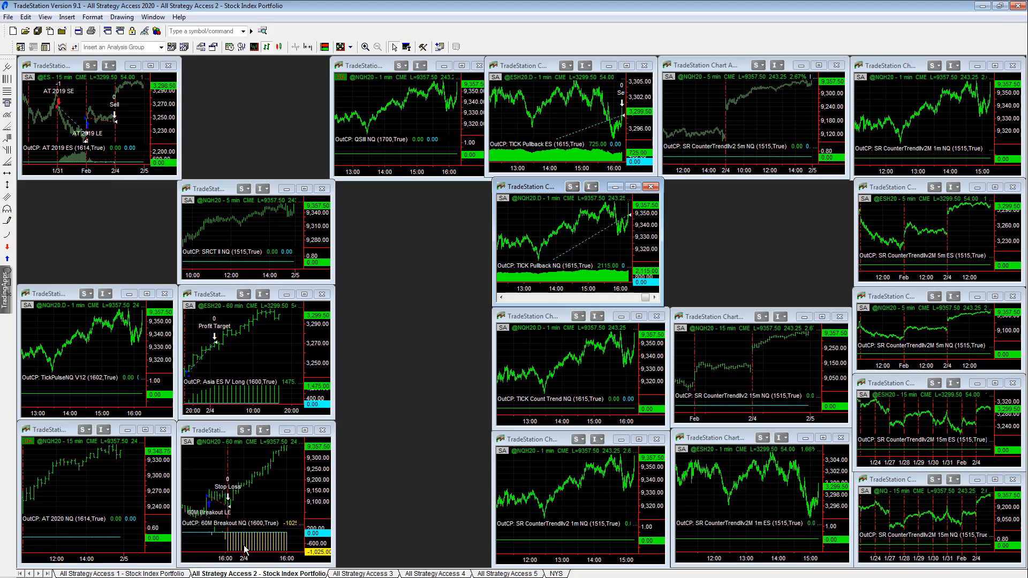
pyautogui.click(117, 573)
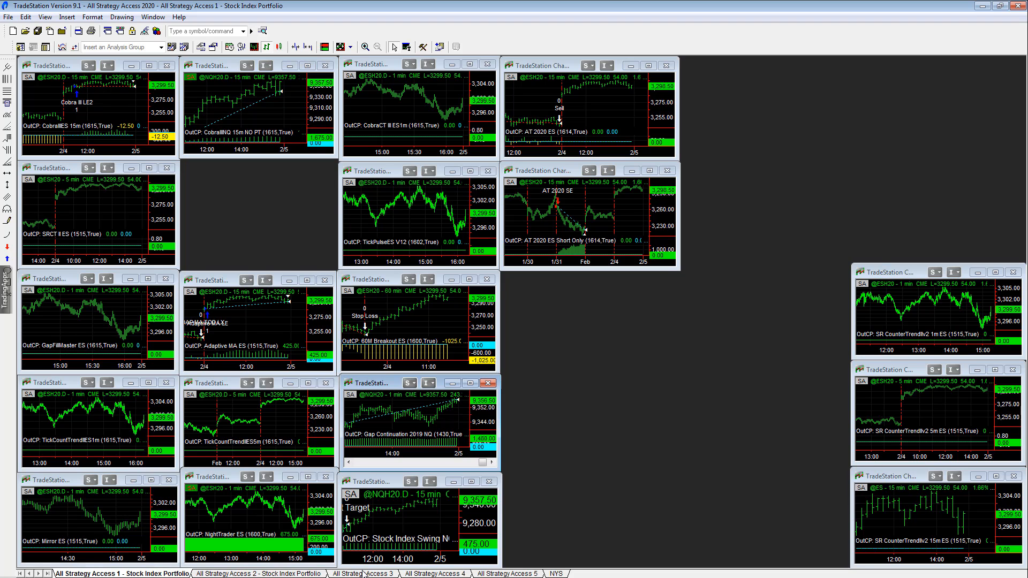
pyautogui.click(258, 573)
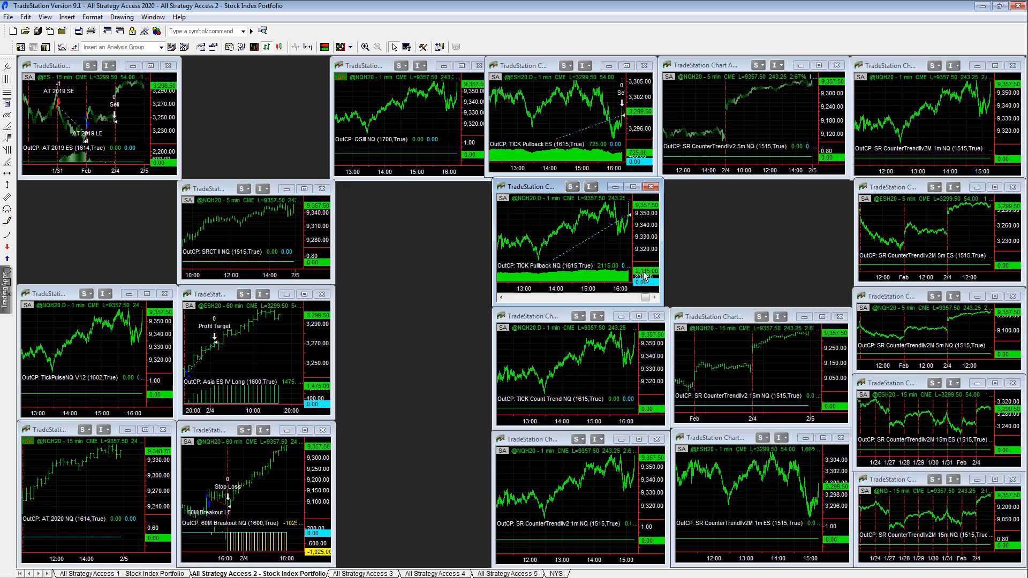
pyautogui.moveTo(609, 244)
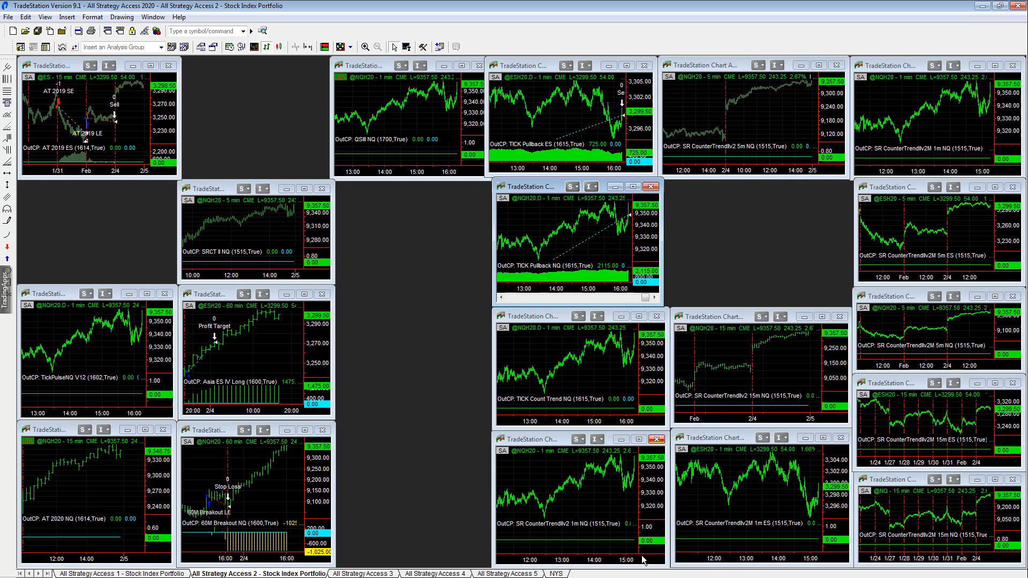
pyautogui.click(362, 574)
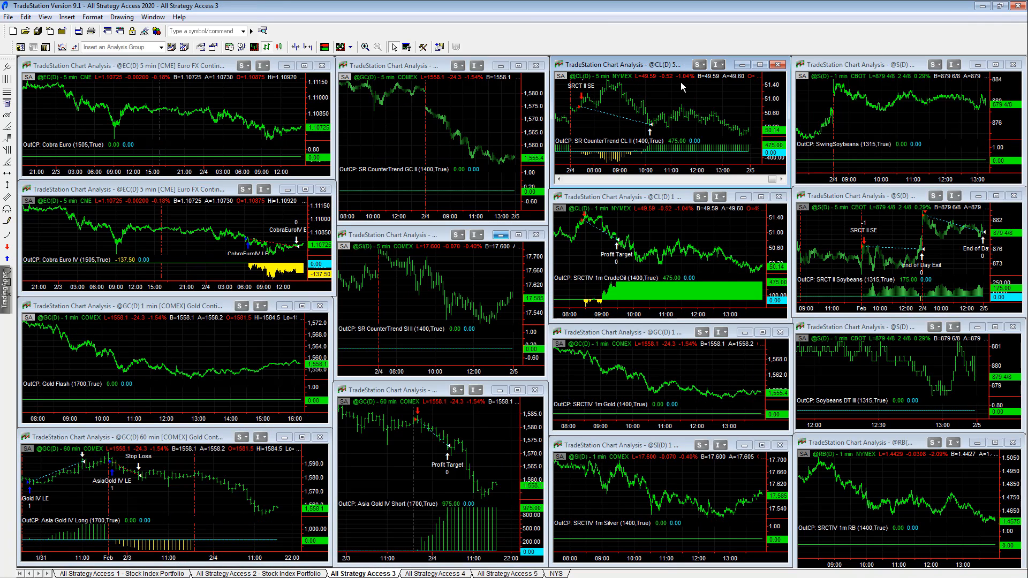
pyautogui.moveTo(682, 88)
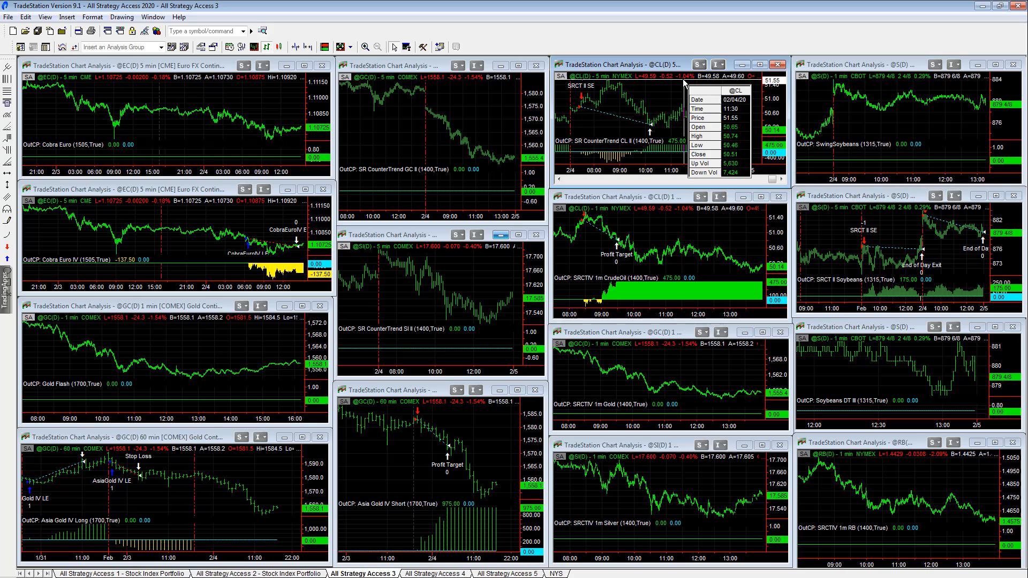
pyautogui.moveTo(679, 107)
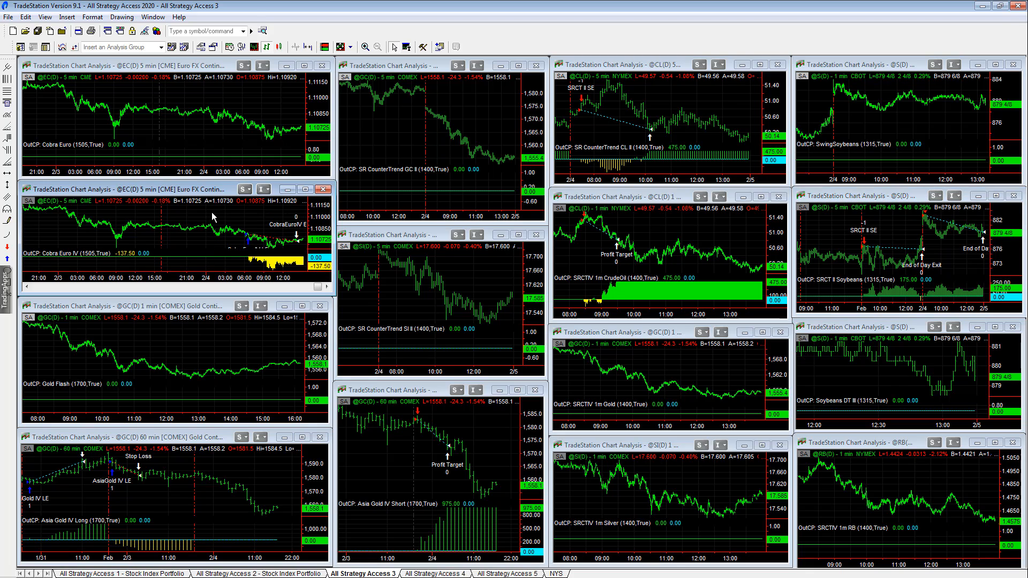
pyautogui.moveTo(393, 525)
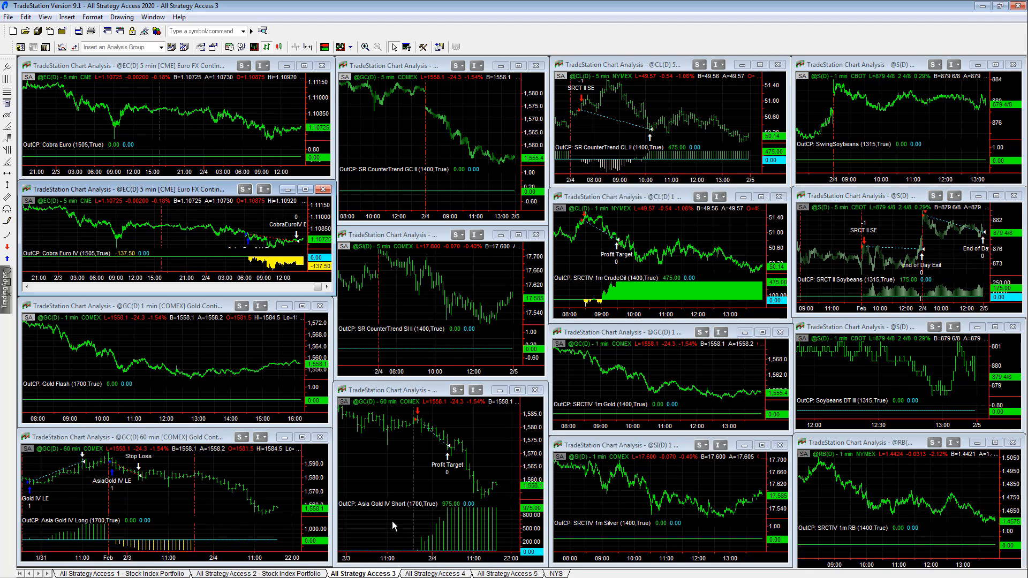
# Step: Switch to the All Strategy Access 4 workspace from the Access 3 commodity charts
pyautogui.click(435, 573)
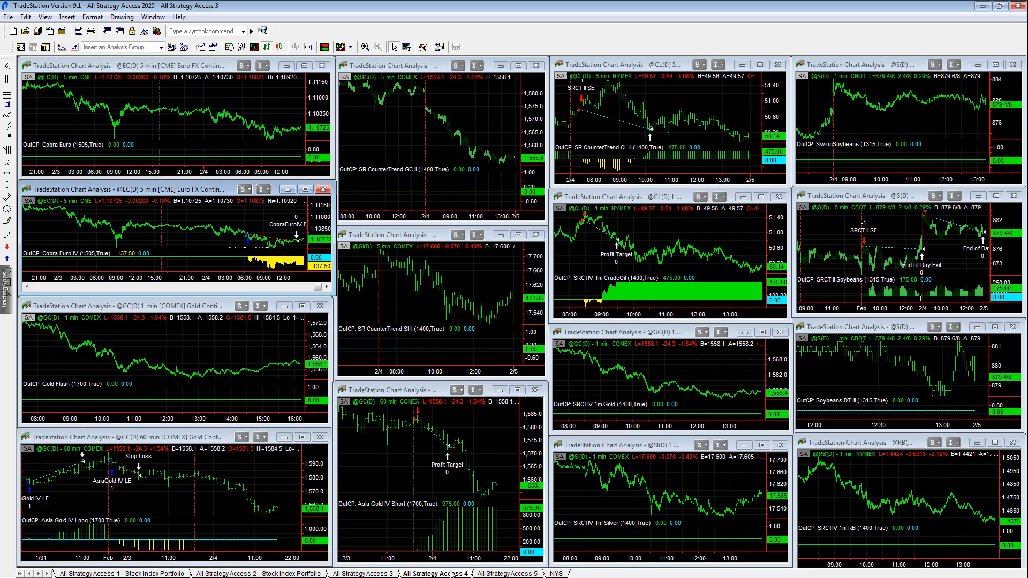
# Step: Review the natural gas SRCT III NG chart full size, then restore it into the grid
pyautogui.click(435, 573)
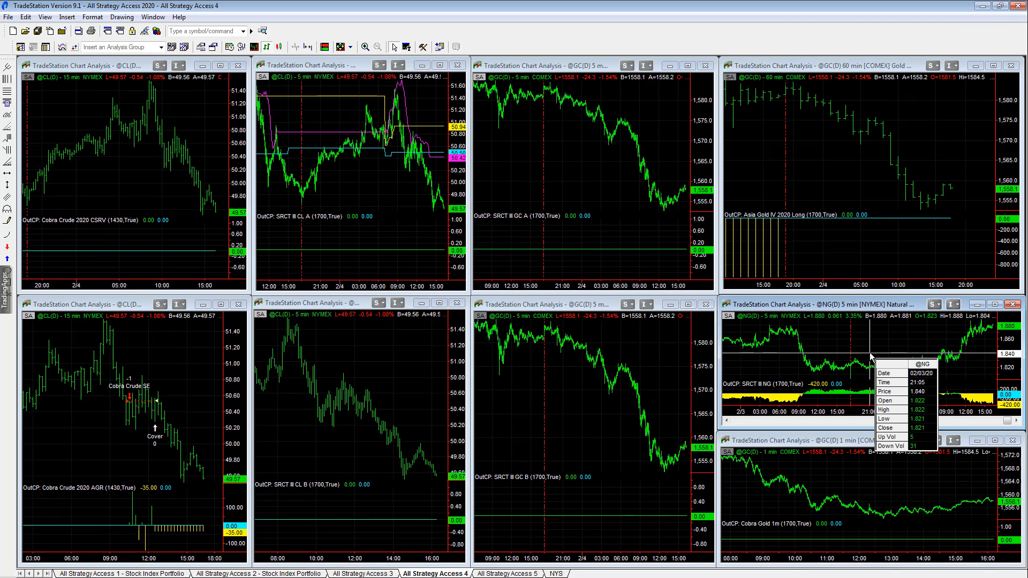
pyautogui.moveTo(883, 346)
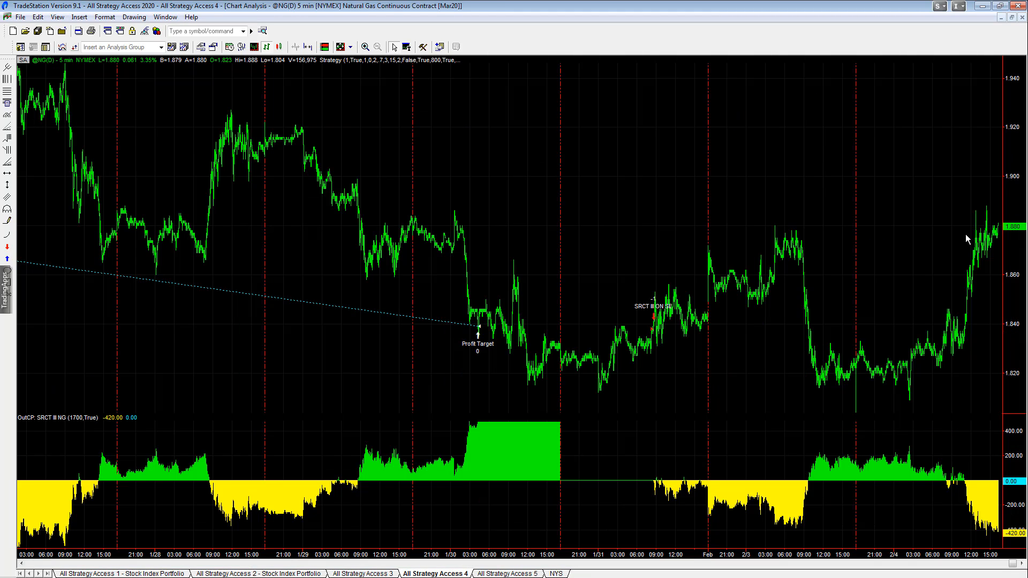
pyautogui.click(1011, 6)
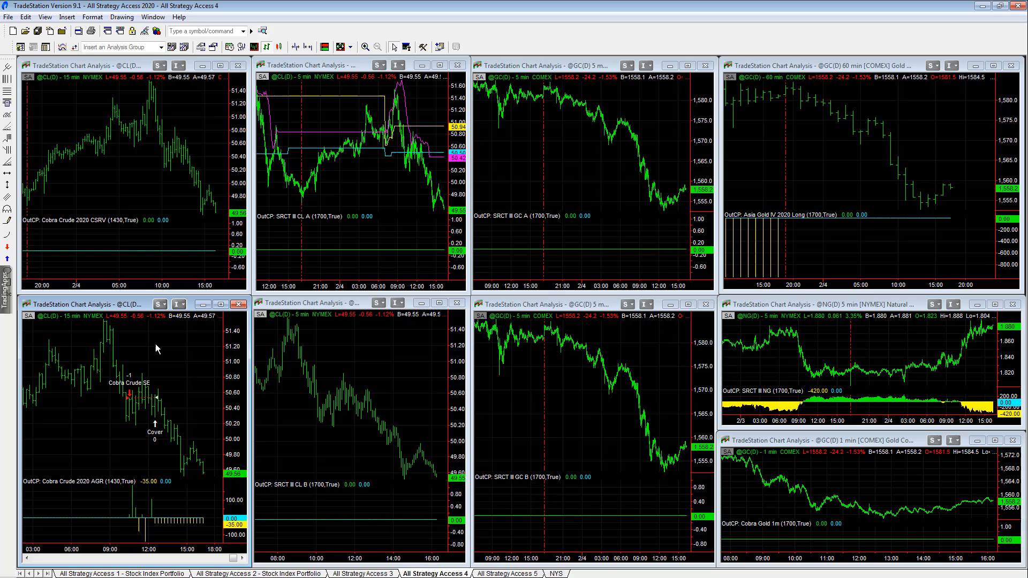
pyautogui.moveTo(157, 346)
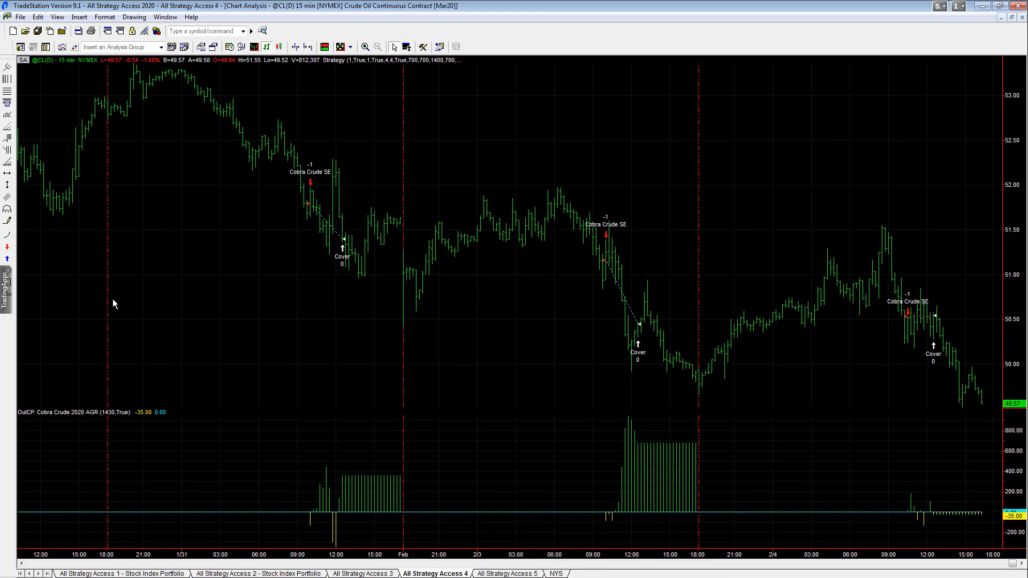
pyautogui.moveTo(838, 377)
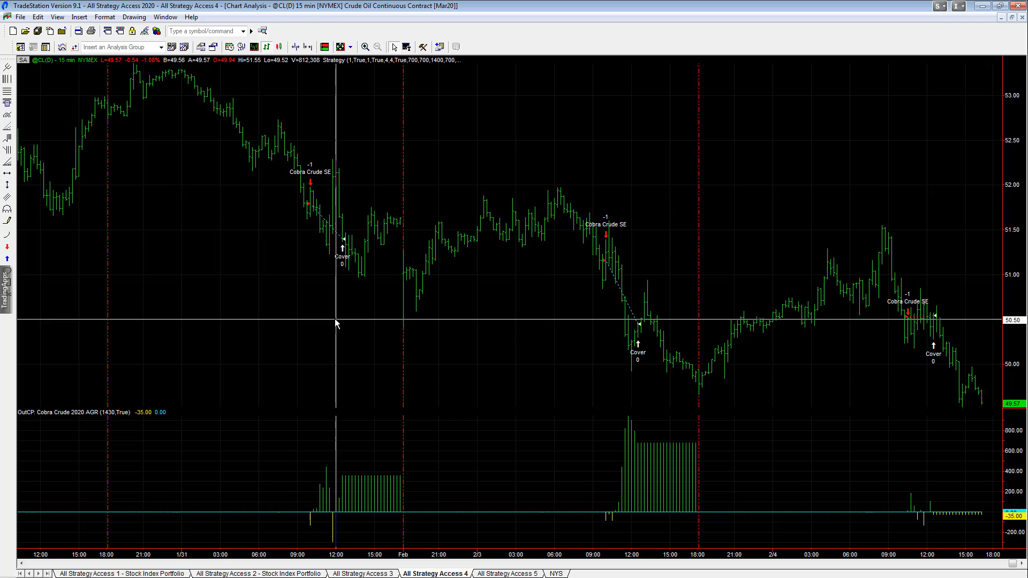
pyautogui.moveTo(338, 322)
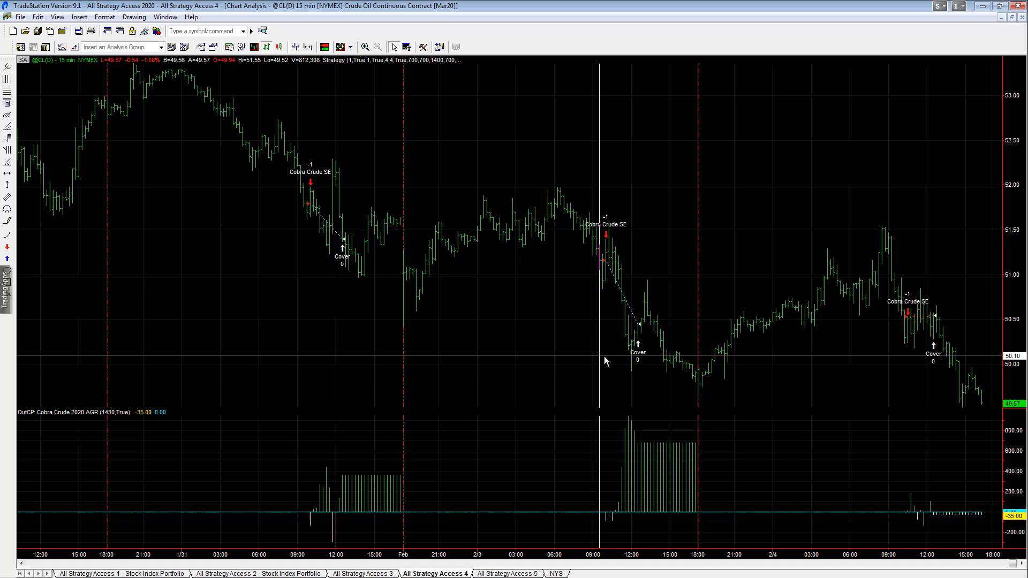
pyautogui.moveTo(877, 367)
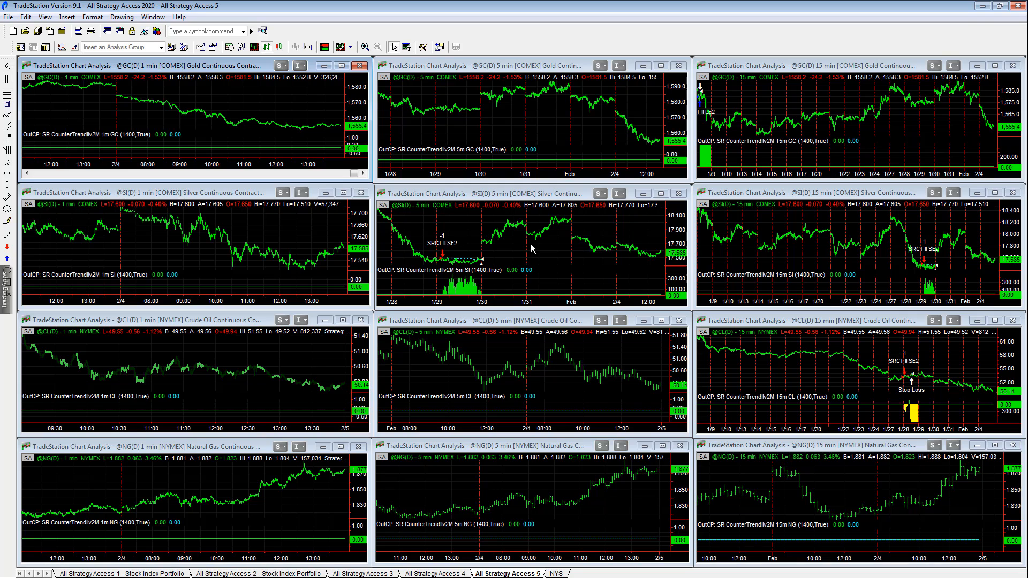
pyautogui.moveTo(546, 438)
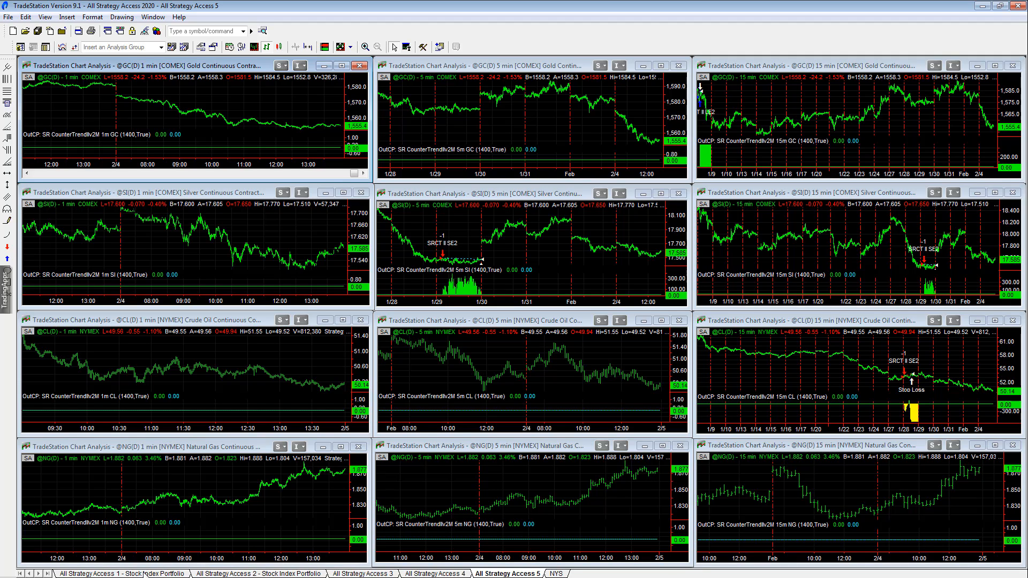
# Step: Return to the All Strategy Access 1 stock index workspace
pyautogui.click(120, 573)
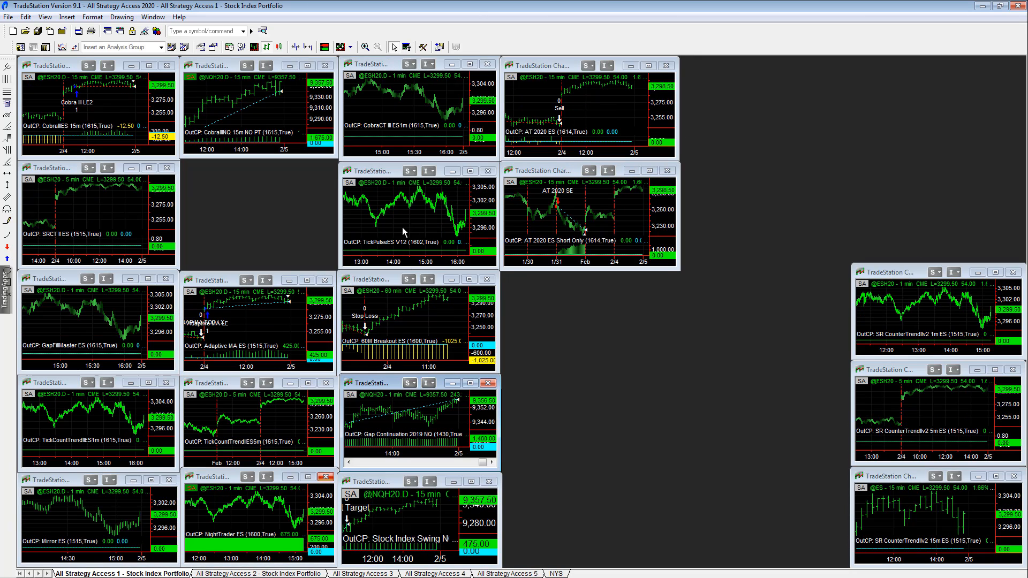
pyautogui.moveTo(626, 418)
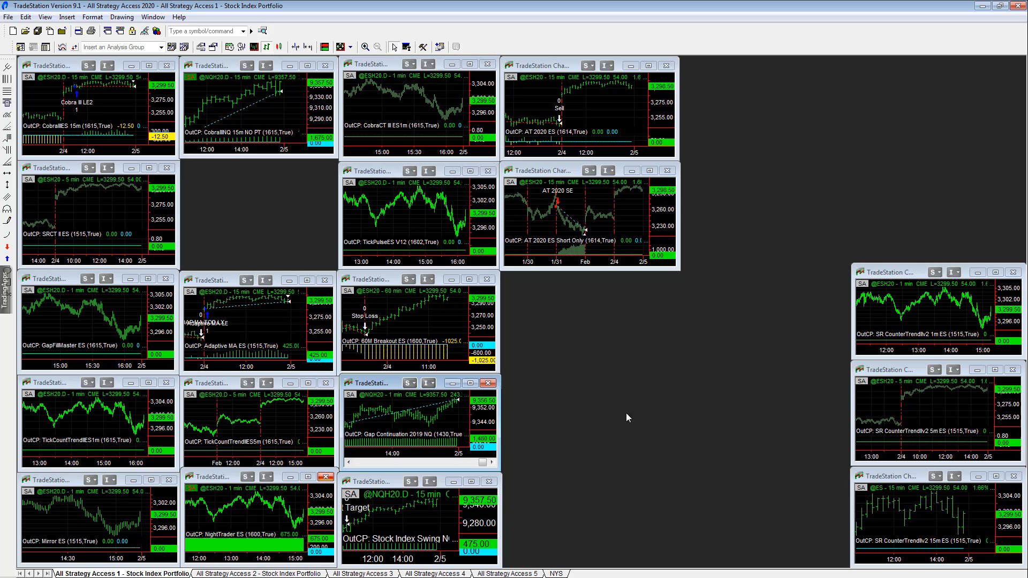
pyautogui.moveTo(258, 269)
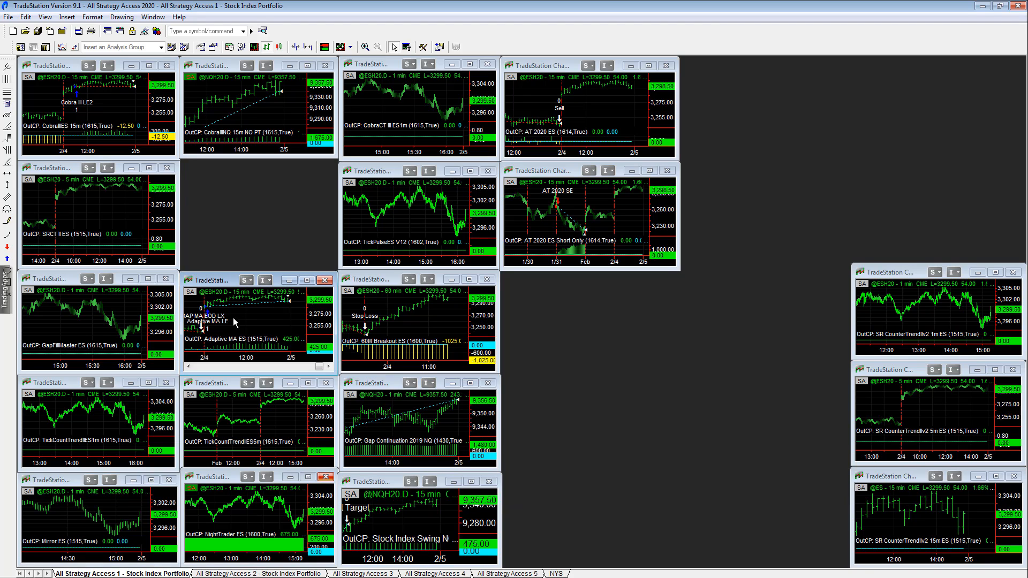
pyautogui.moveTo(215, 349)
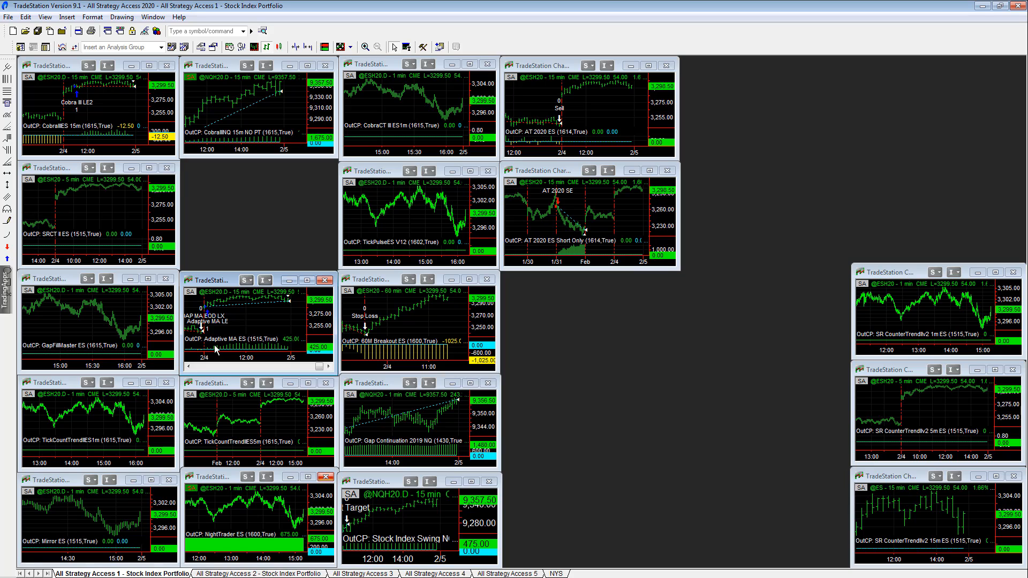